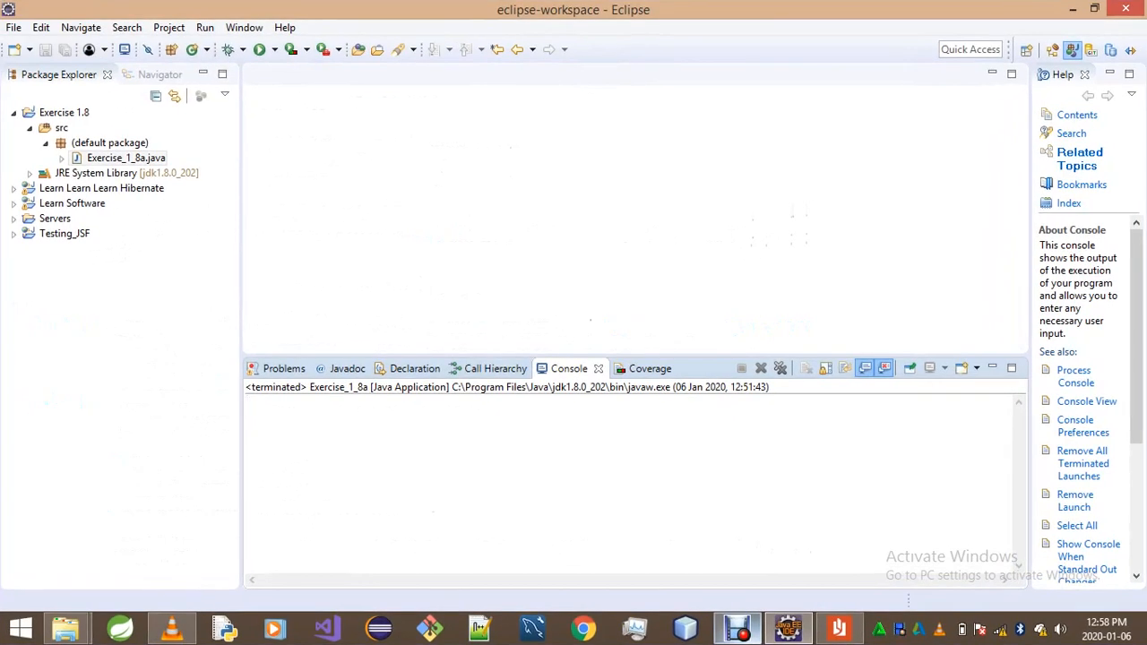
# Select Exercise 1.8's default package and bring up its context menu.
pyautogui.click(109, 143)
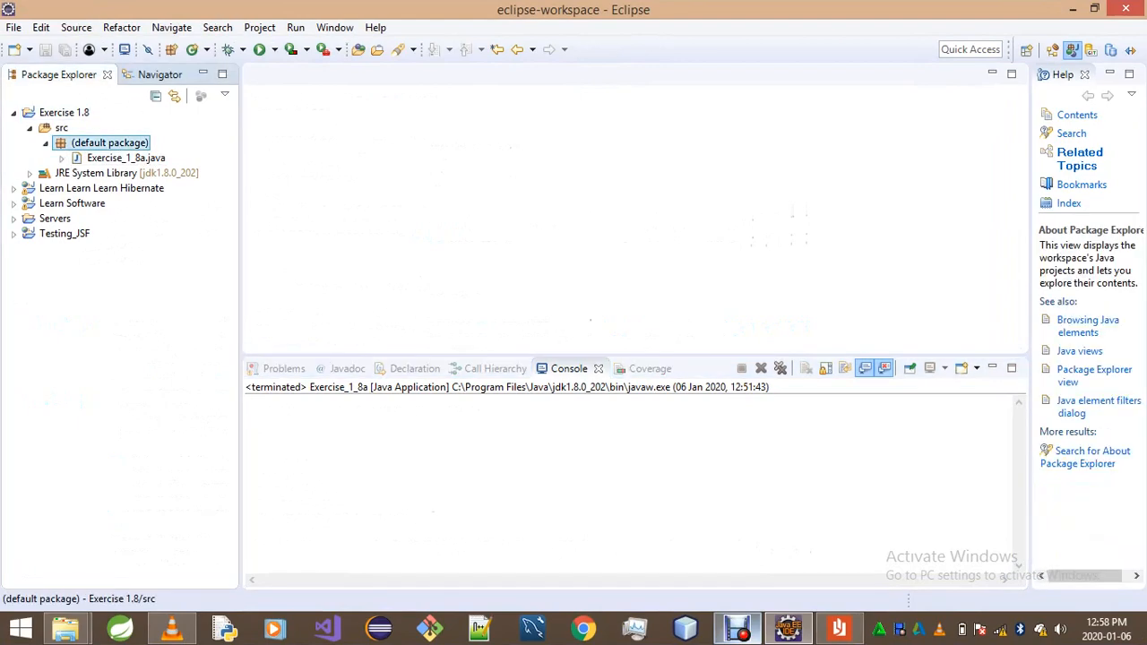
pyautogui.rightClick(108, 143)
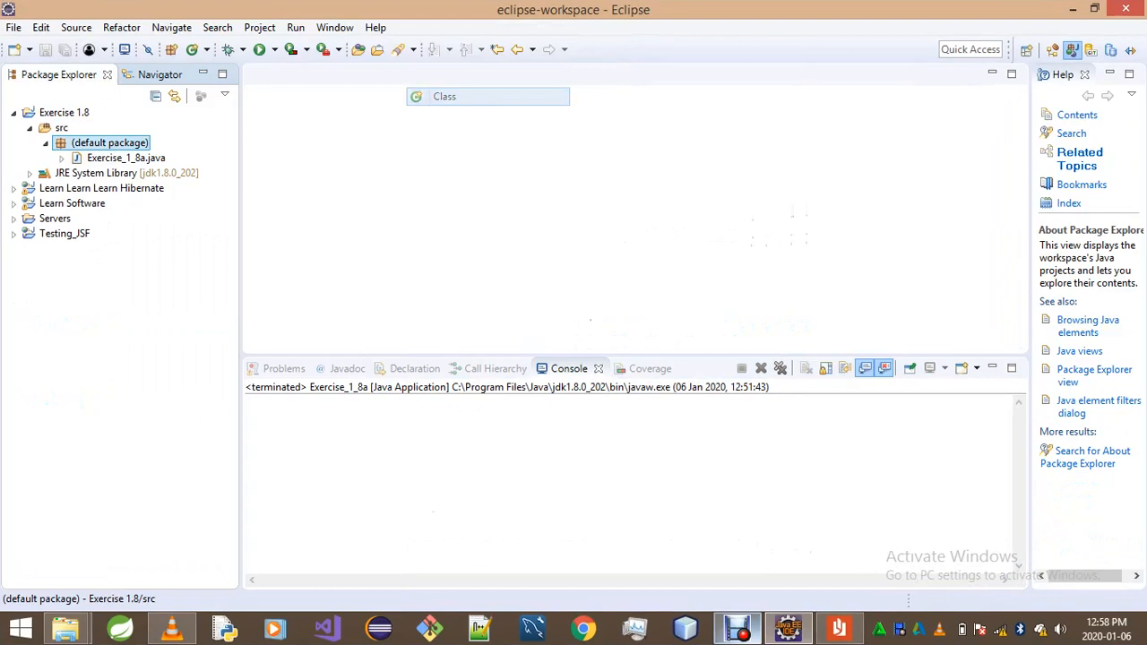
# Create public class Exercise_1_8b with a main method stub in the default package.
pyautogui.click(443, 96)
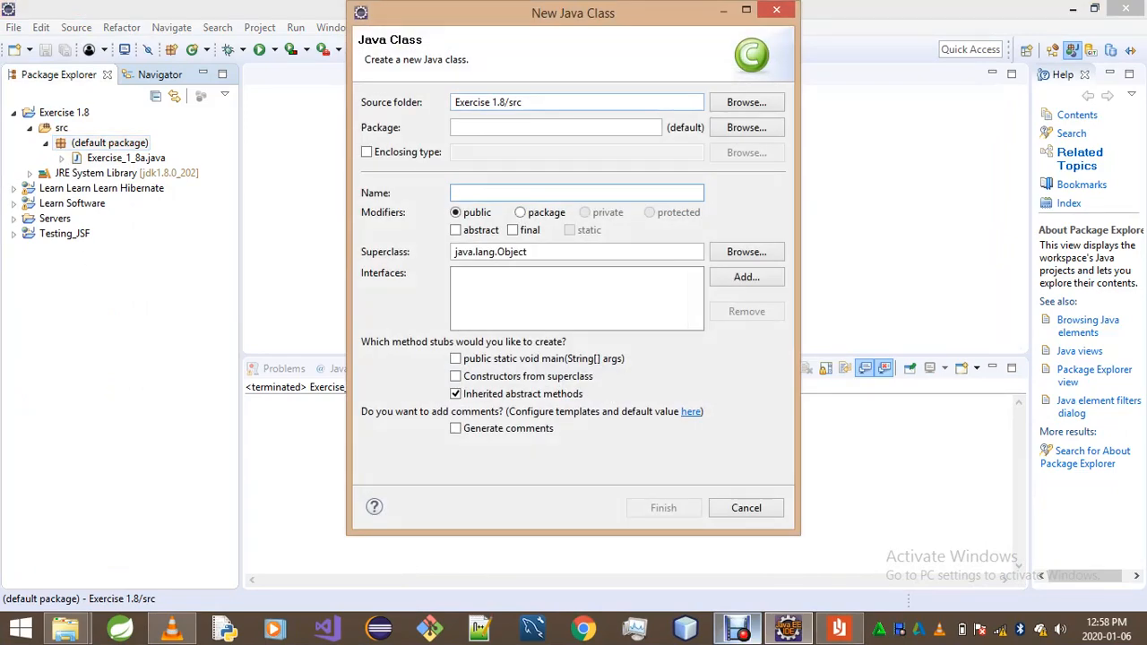
pyautogui.write('Exercise')
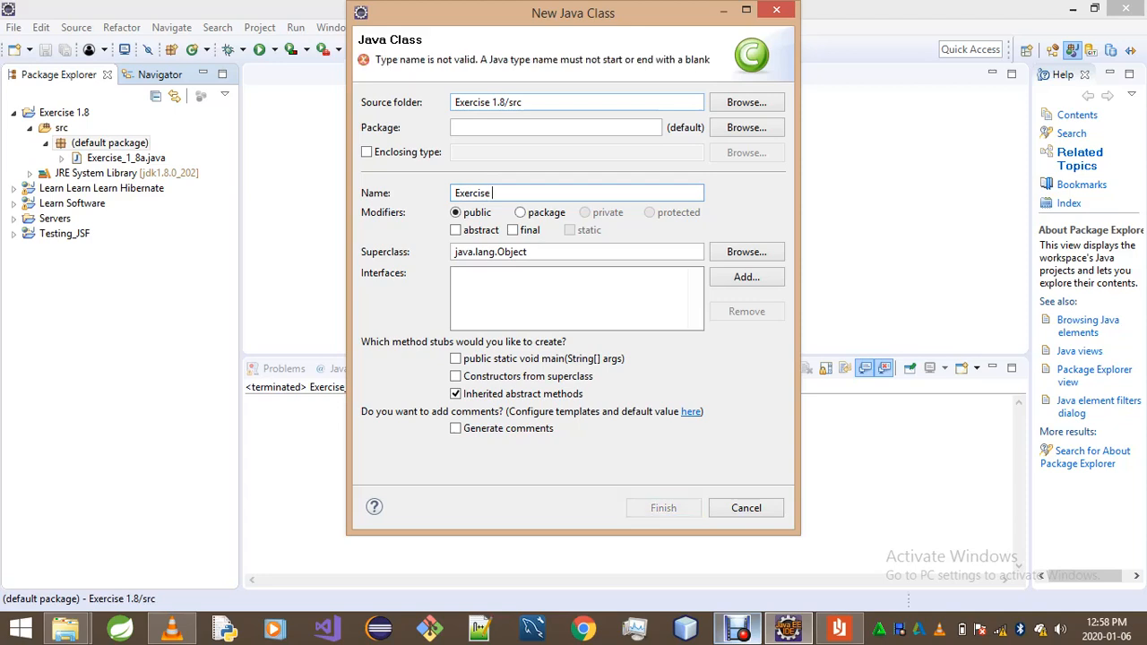
pyautogui.write('_')
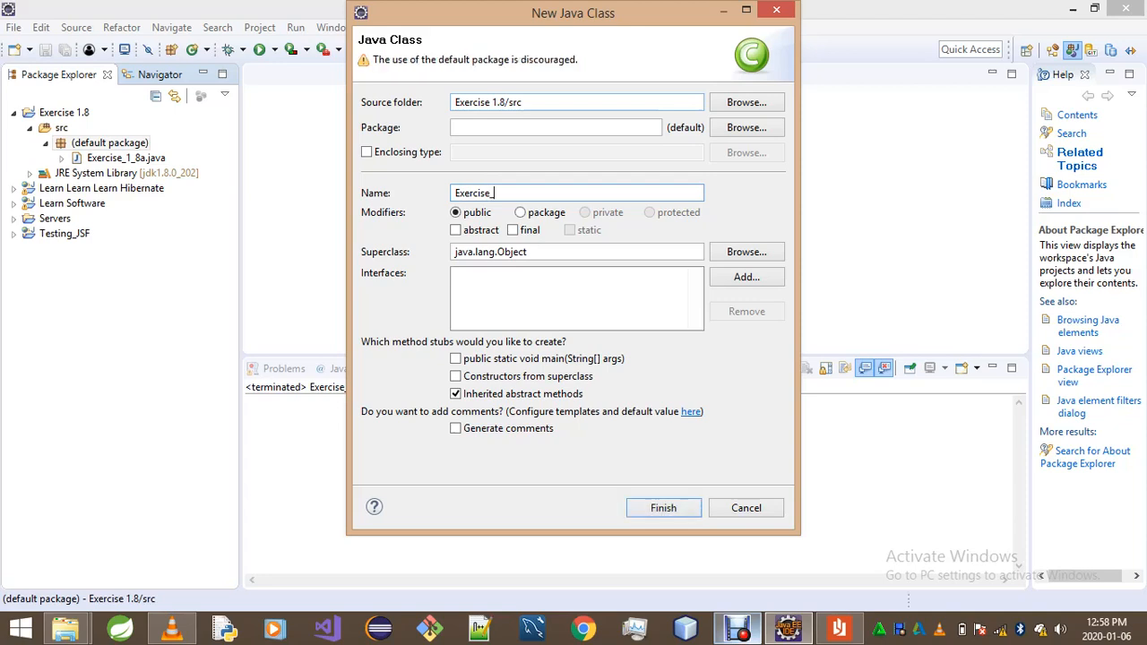
pyautogui.write('1_8b')
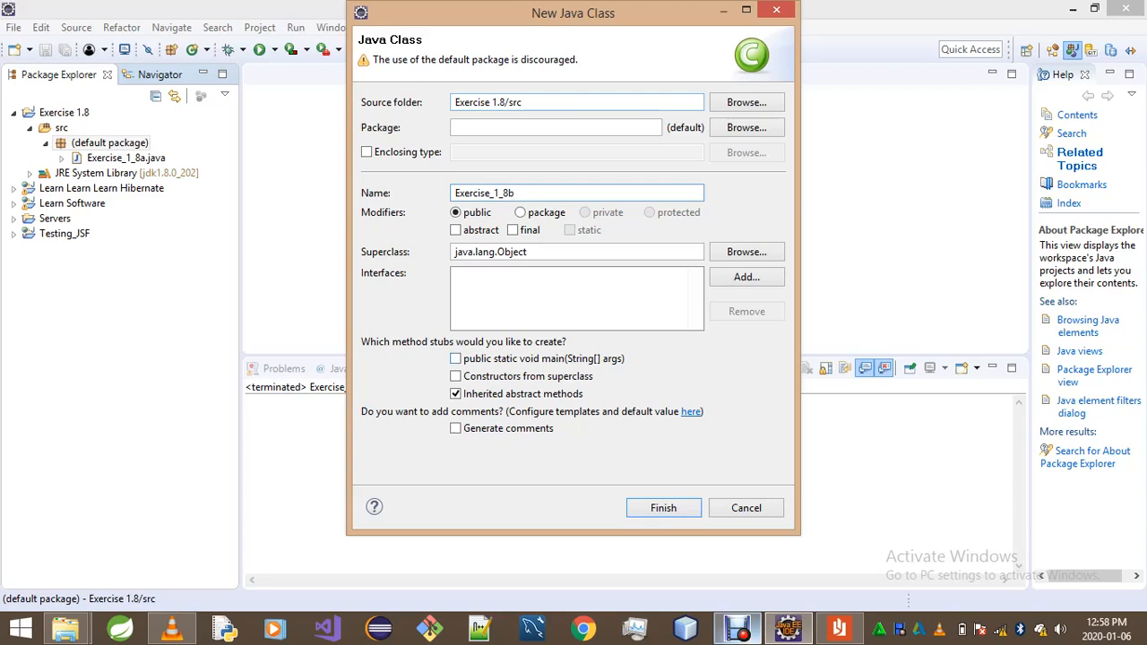
pyautogui.click(455, 358)
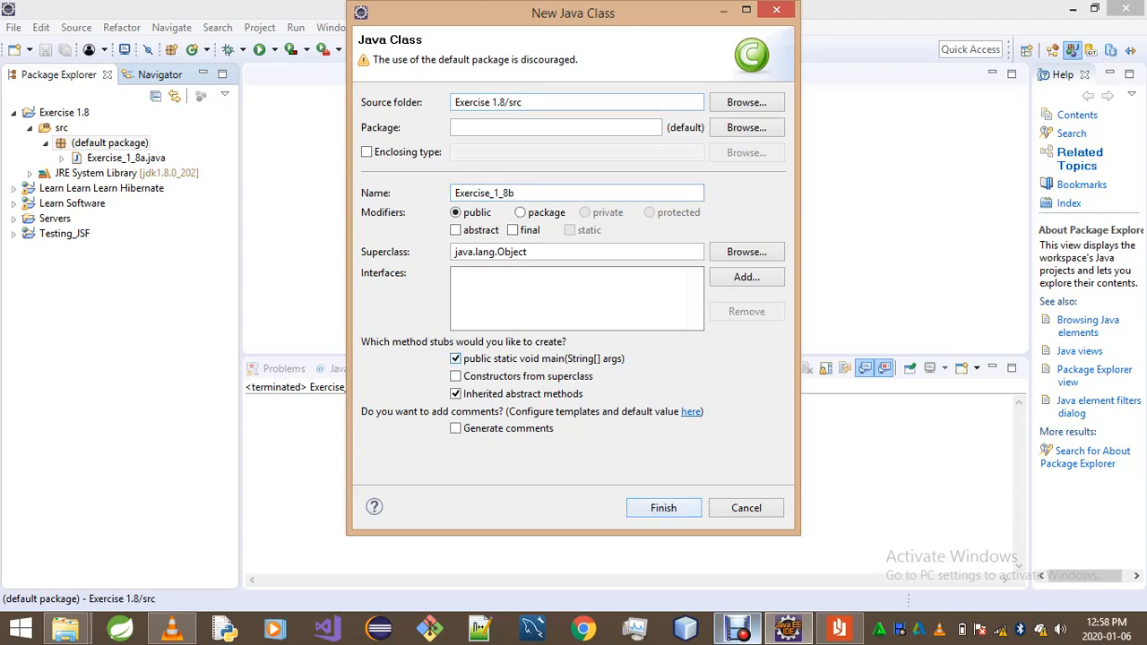
pyautogui.click(663, 507)
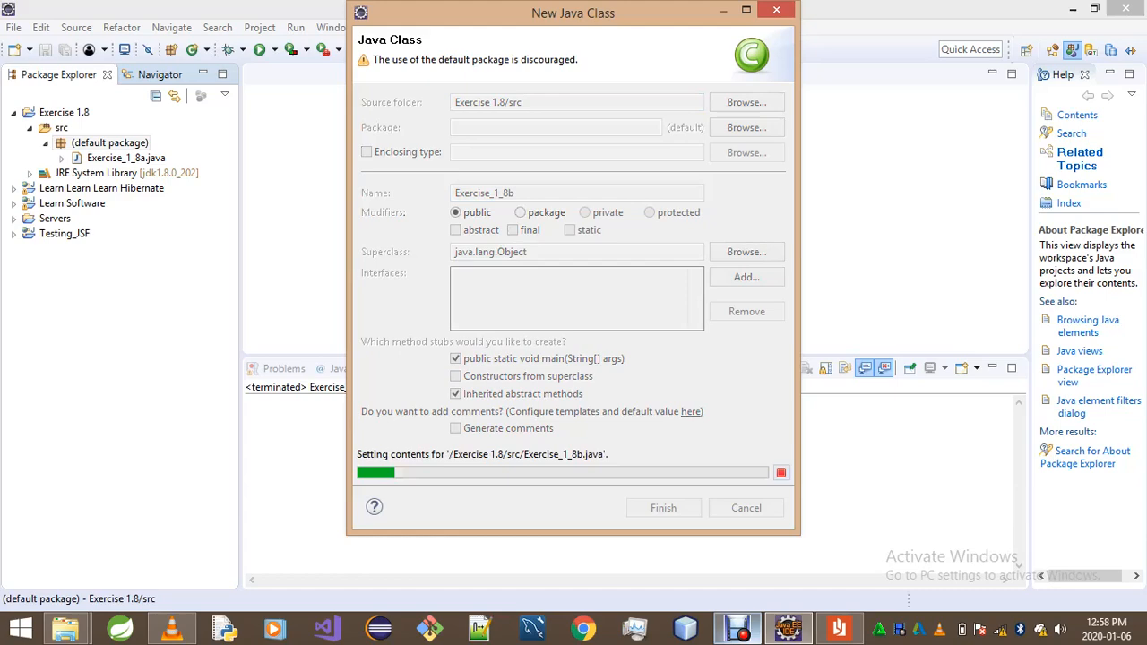
pyautogui.click(664, 508)
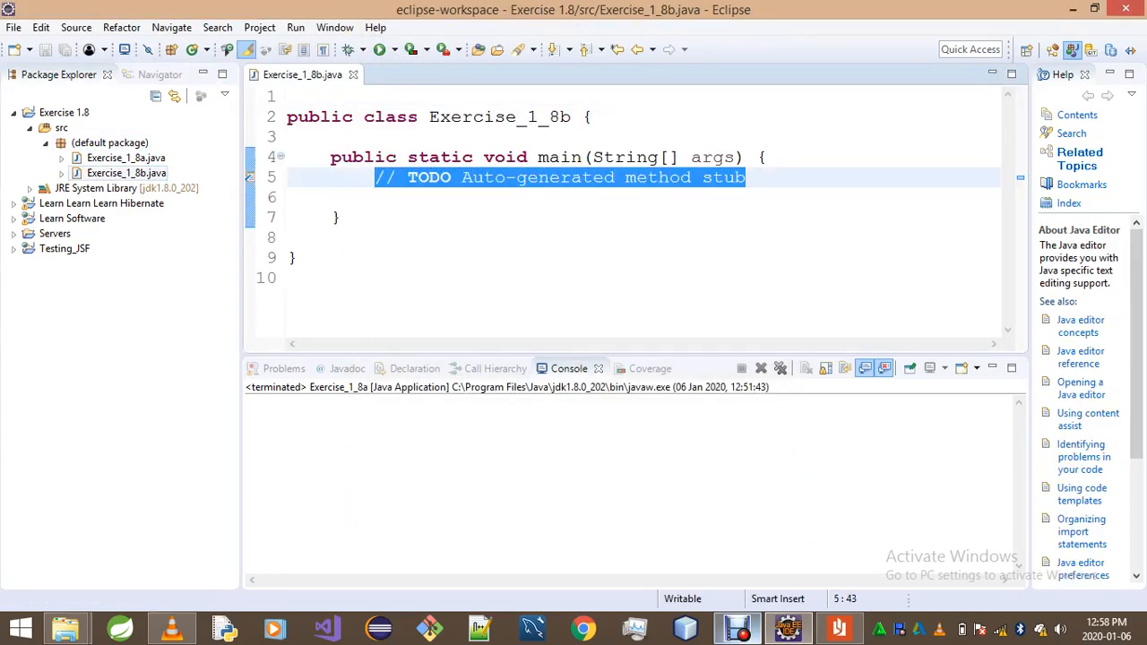
# Replace the TODO with a comment saying Student B found student A's solution hard to understand.
pyautogui.press('Delete')
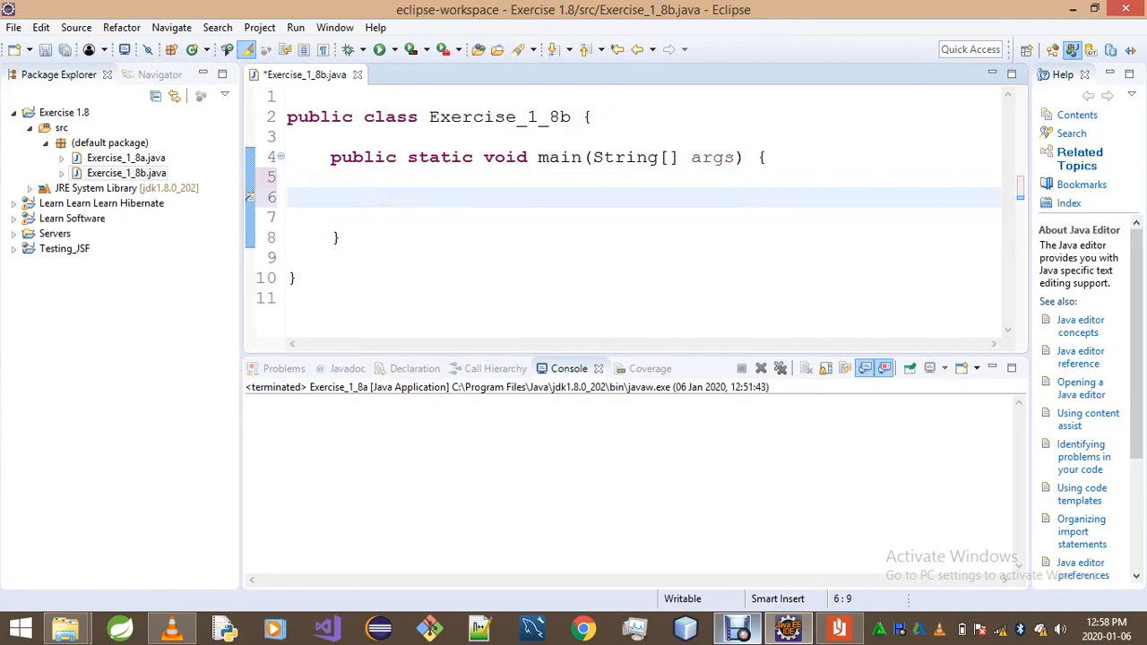
pyautogui.write('// S')
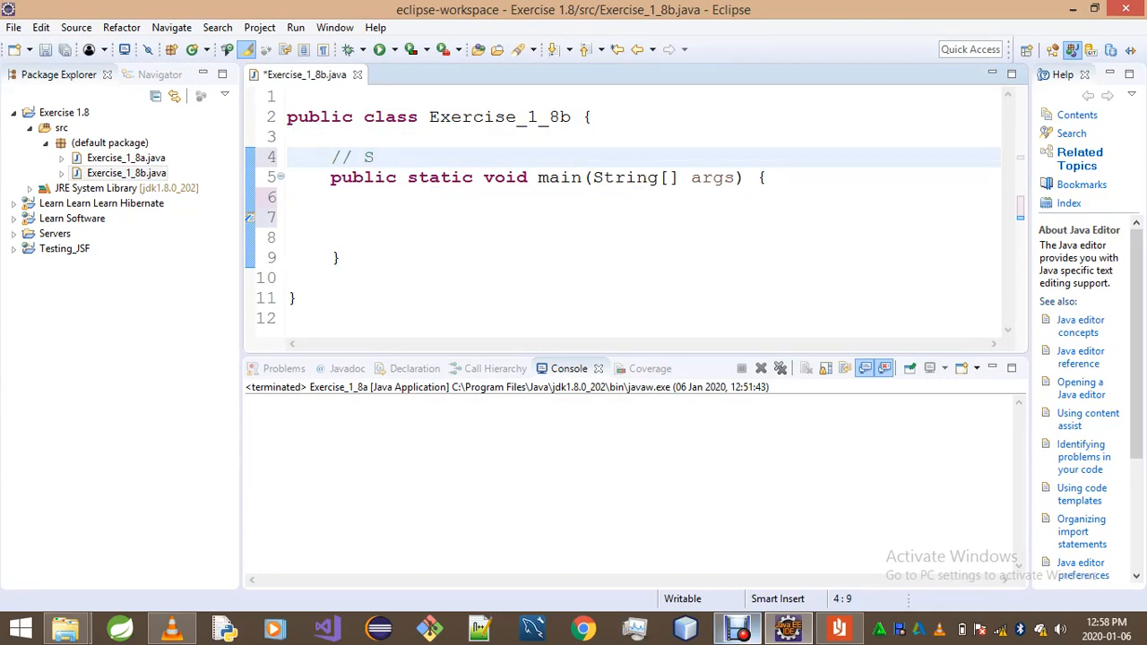
pyautogui.write('tudent B')
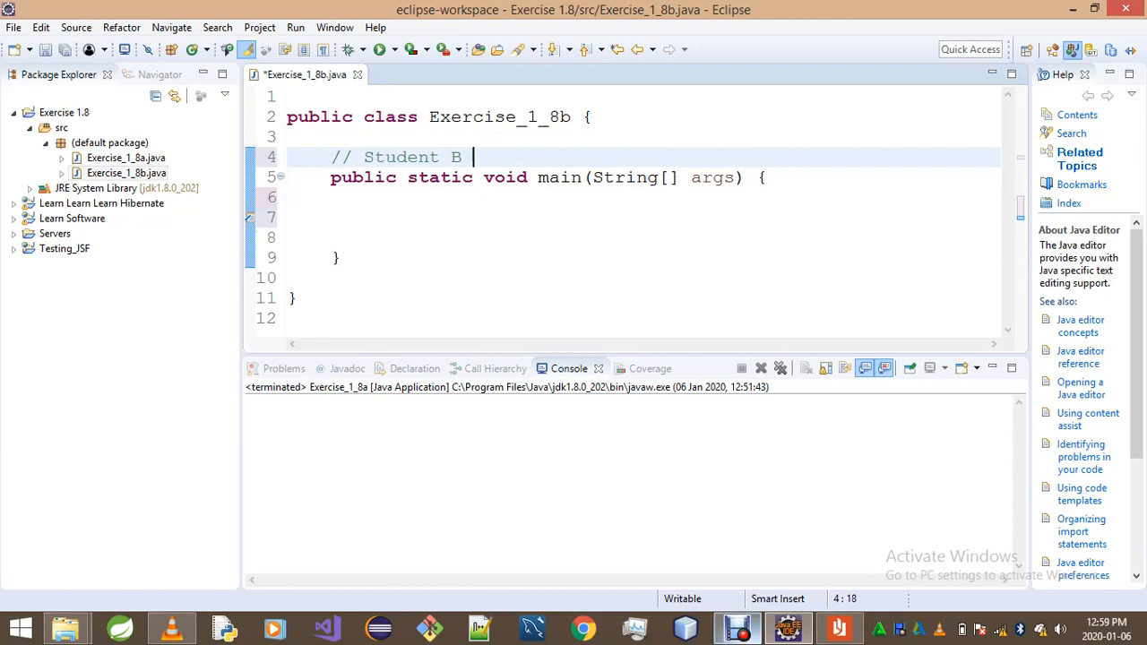
pyautogui.write('notice')
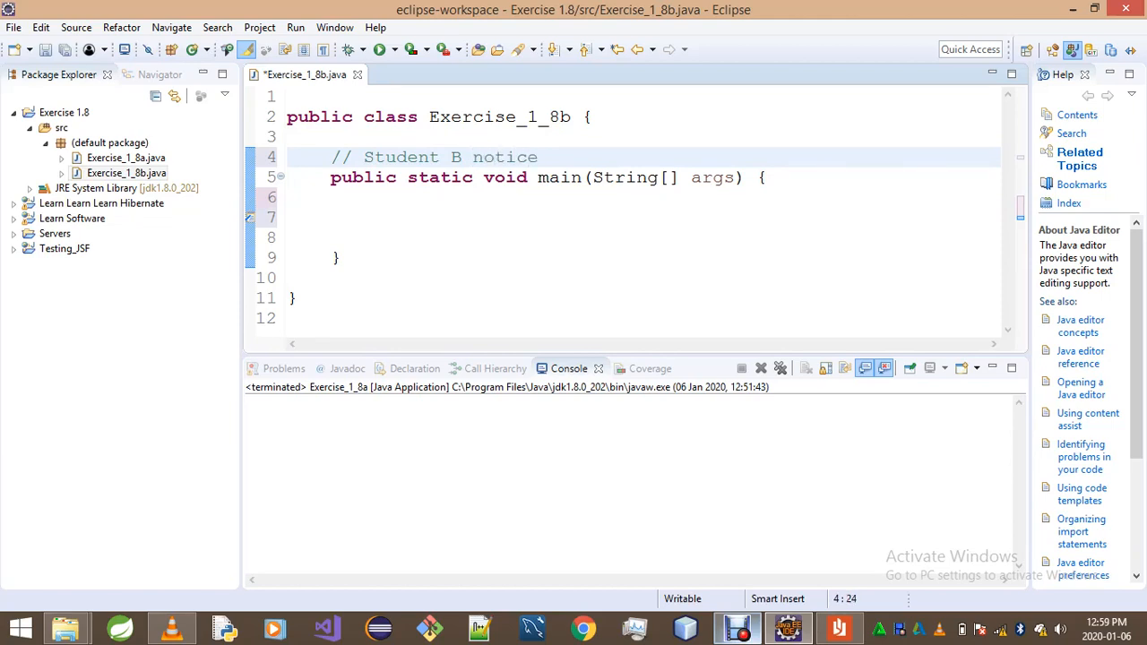
pyautogui.write('d that')
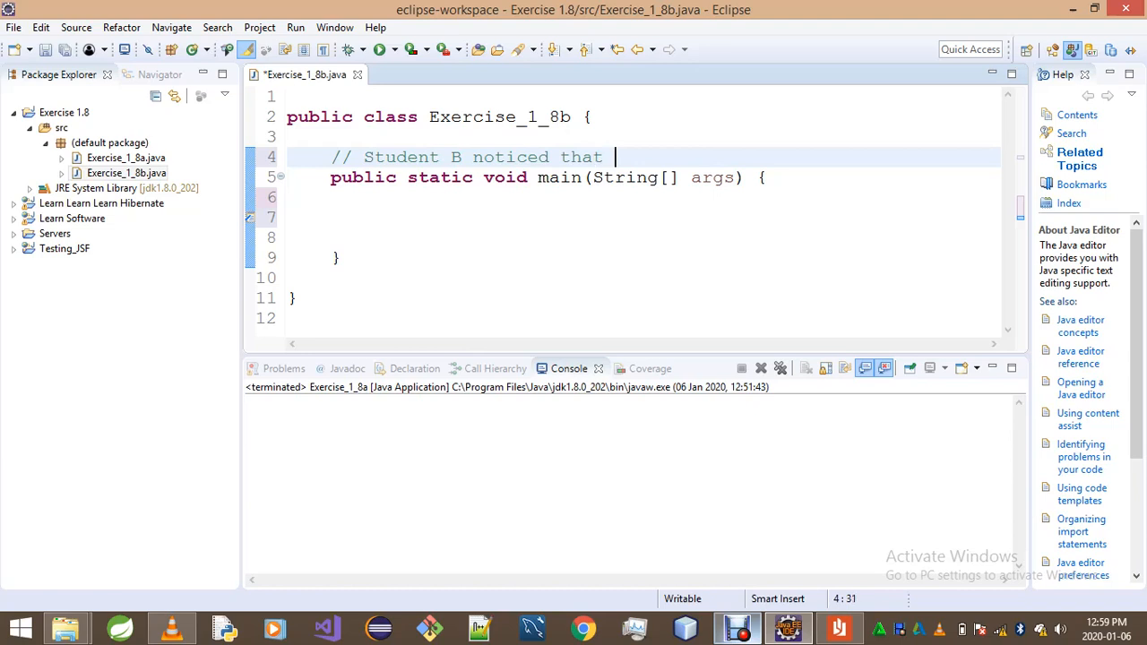
pyautogui.write('student')
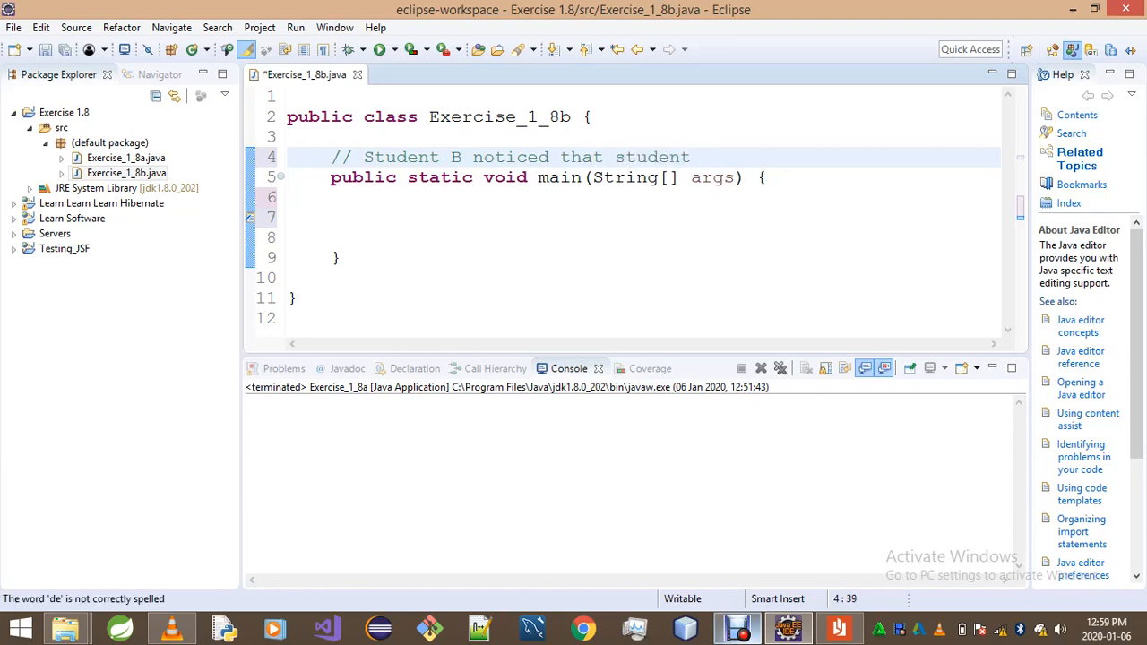
pyautogui.write("A's sol")
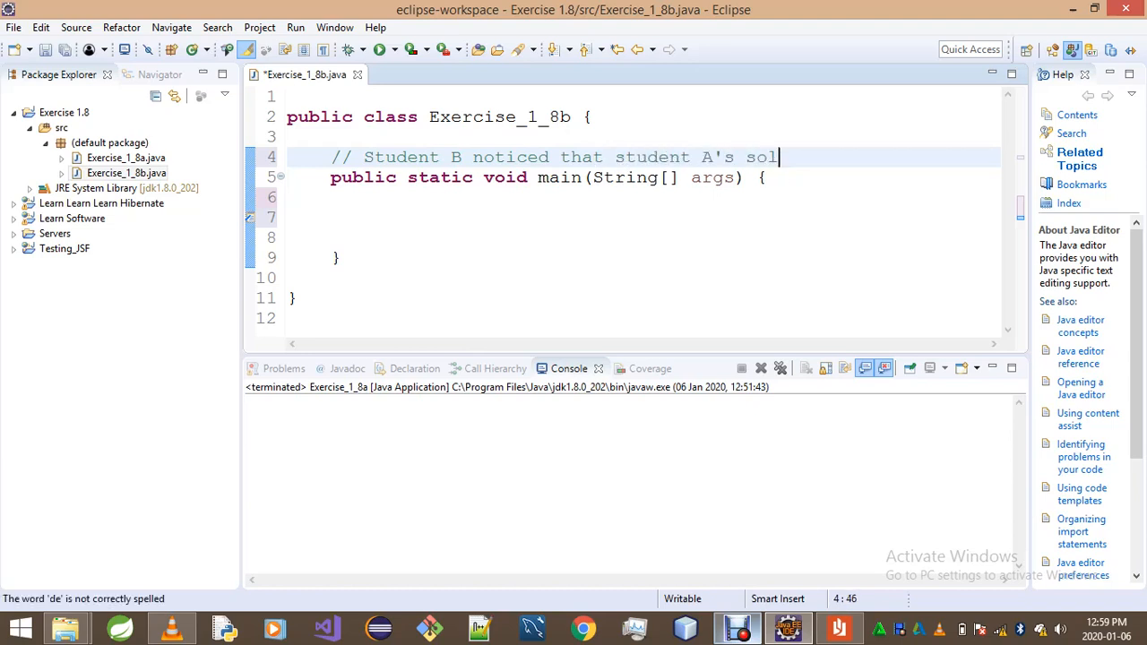
pyautogui.write('ution is har')
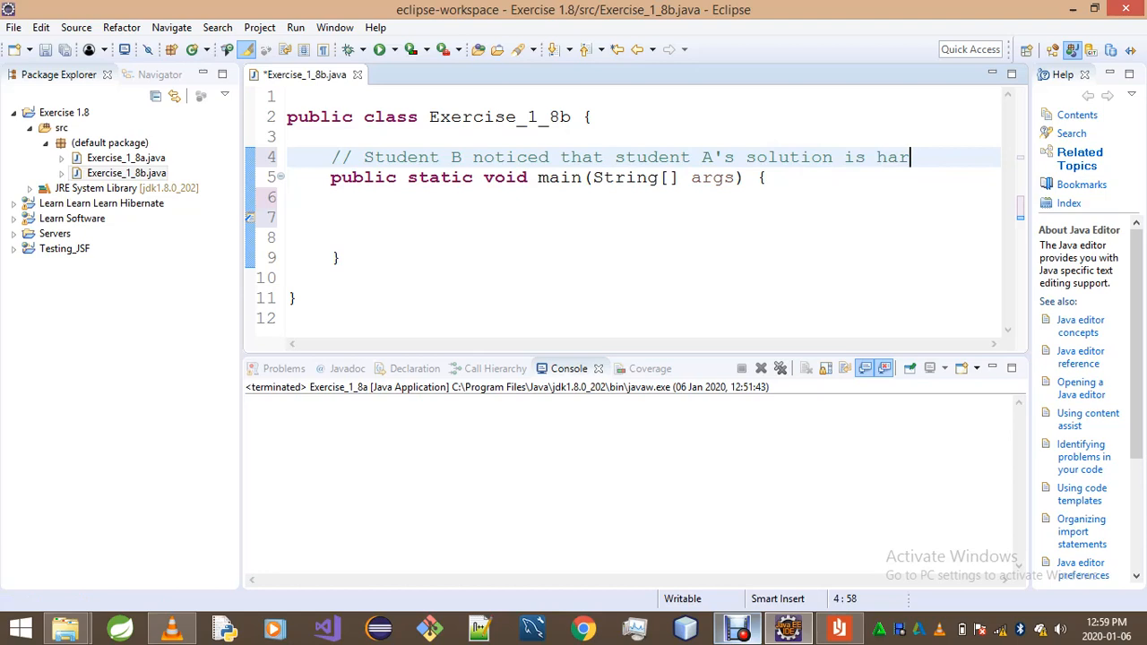
pyautogui.write('d to understand.')
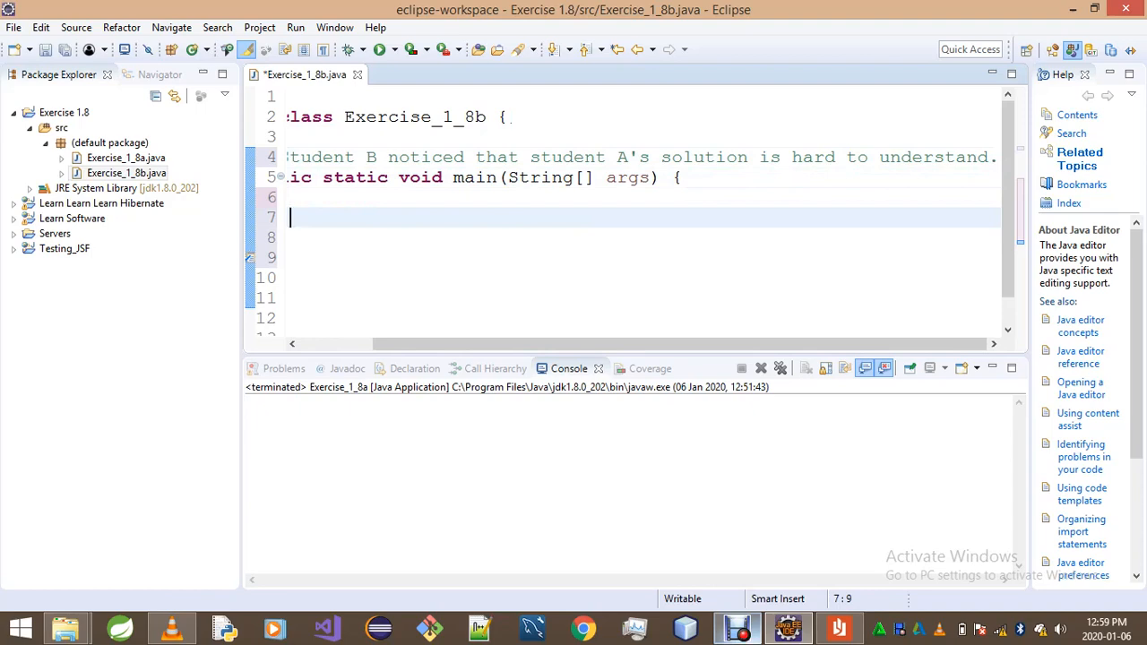
# Write System.out.println labelled "The peimeter of a circle with radius 5.5 is :".
pyautogui.write('Syste')
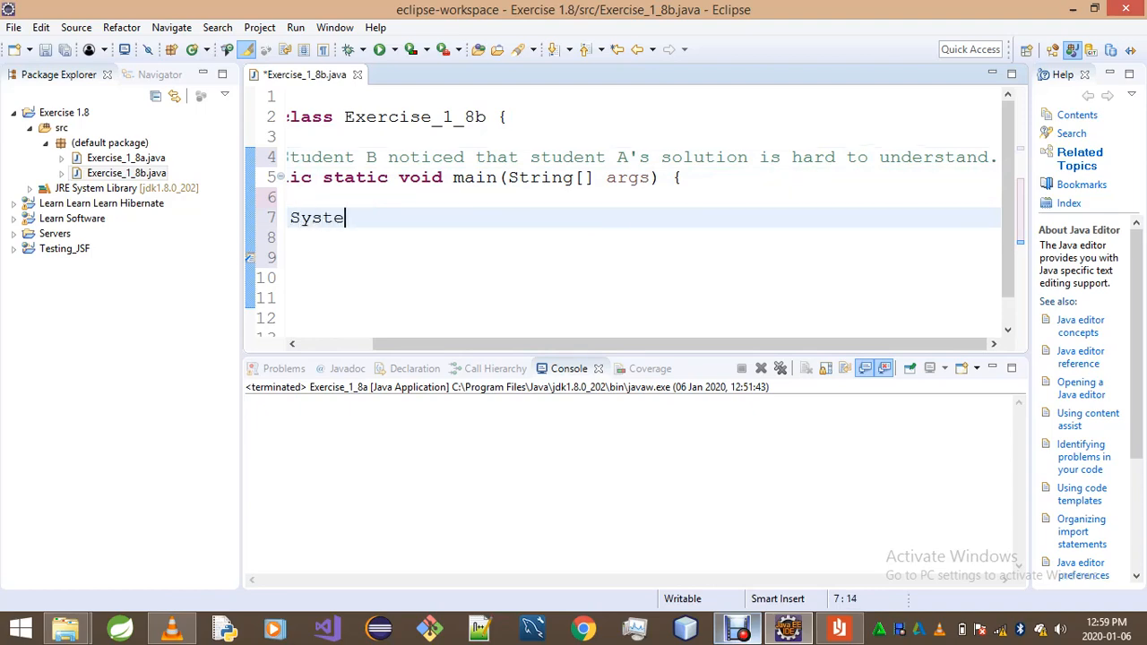
pyautogui.write('m.out.println')
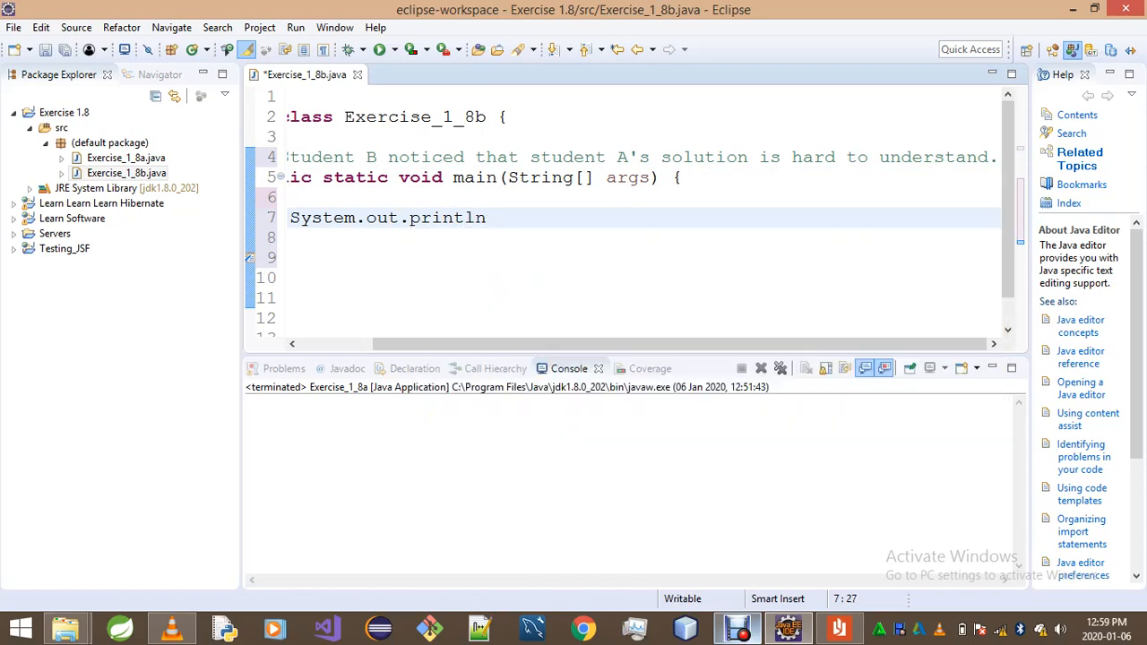
pyautogui.write('();')
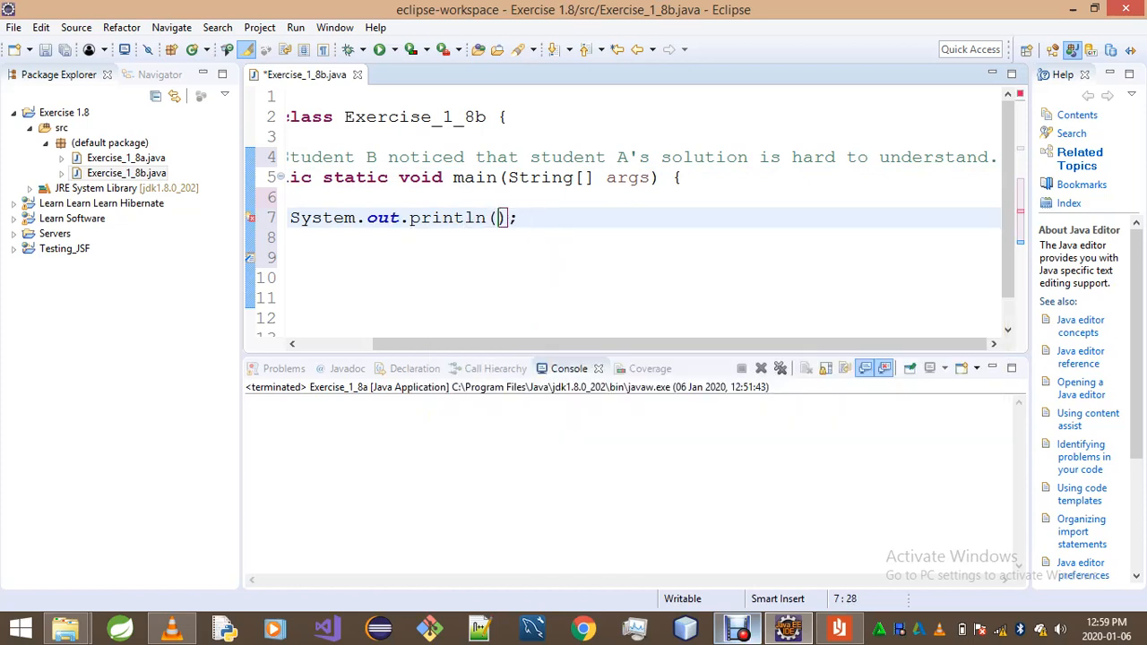
pyautogui.write('""')
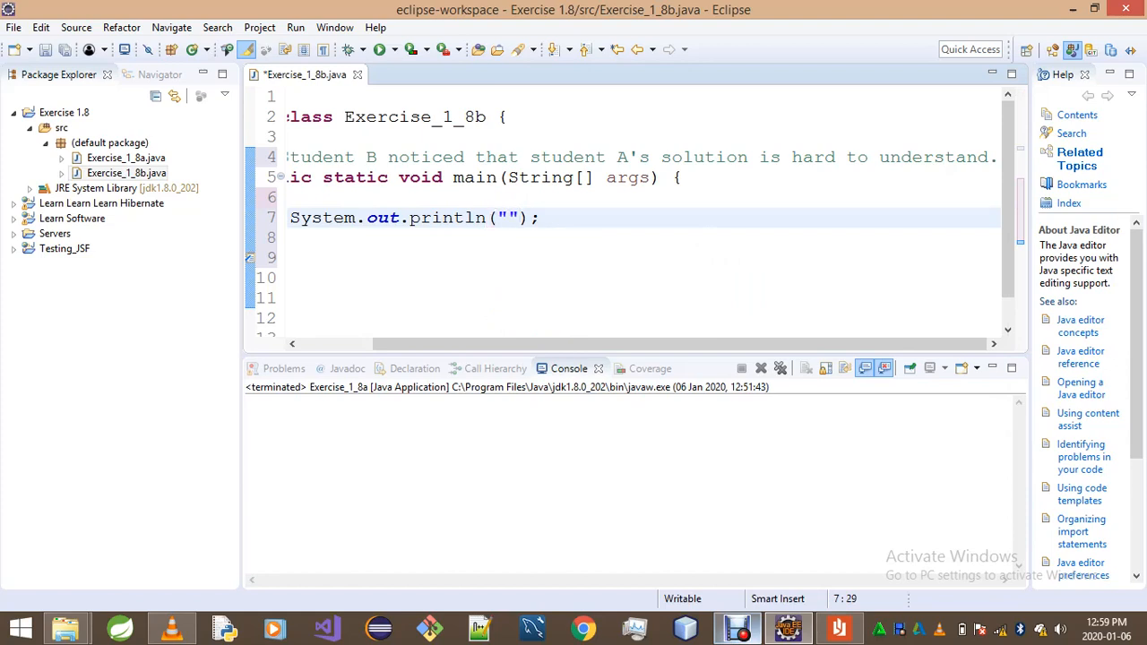
pyautogui.write('The pei')
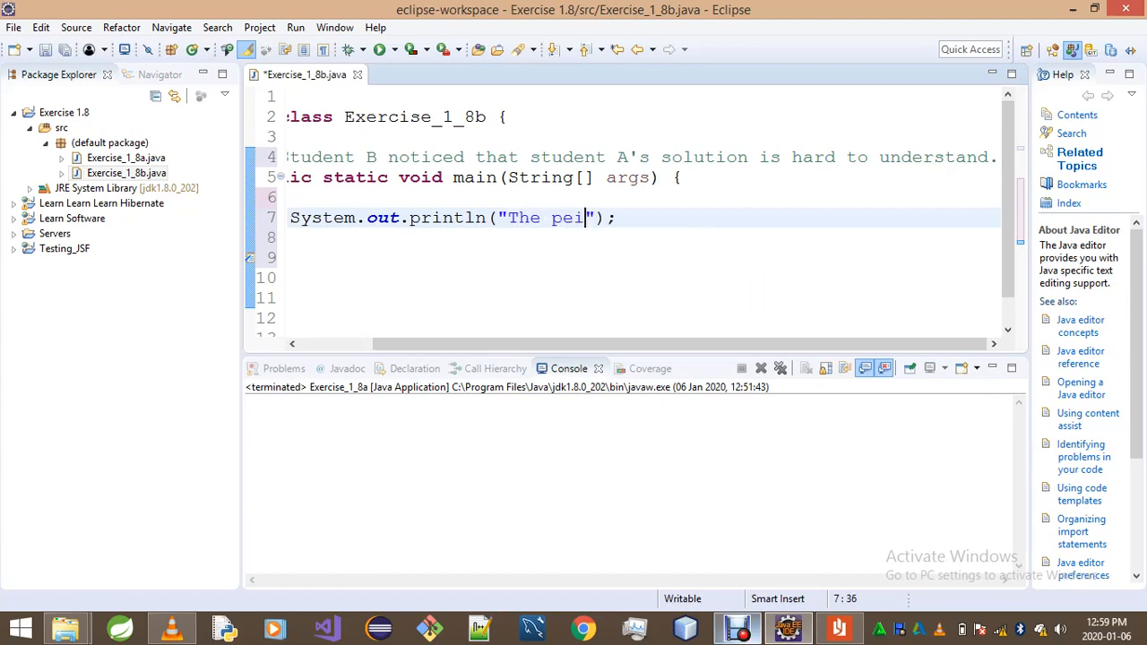
pyautogui.write('meter o')
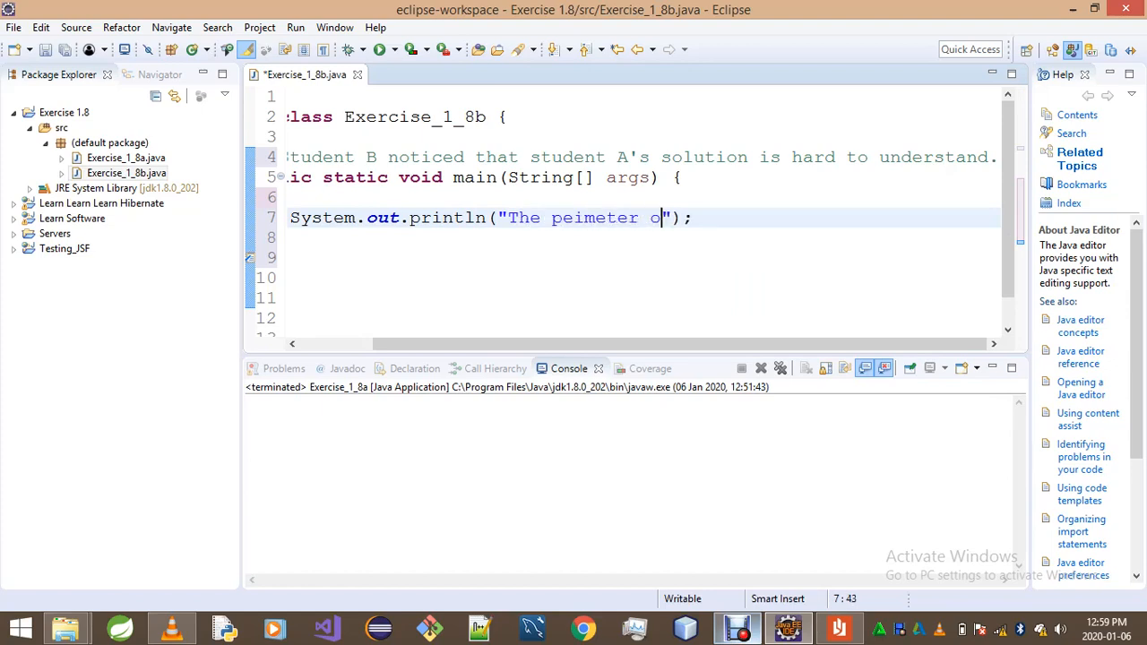
pyautogui.write('f th')
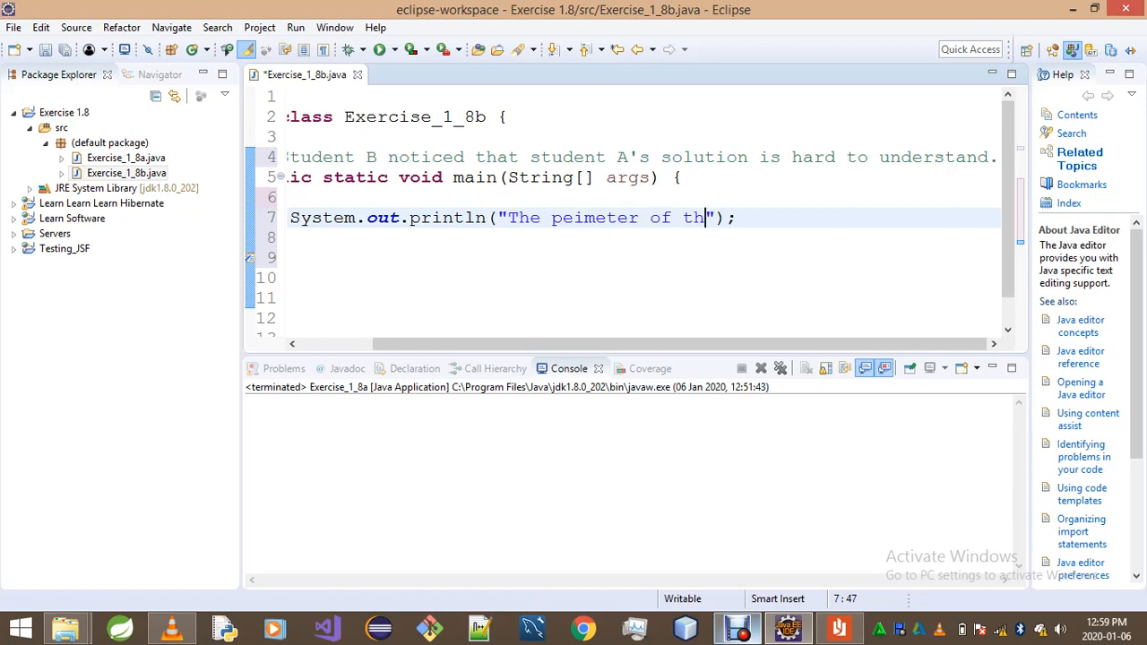
pyautogui.press('BackSpace')
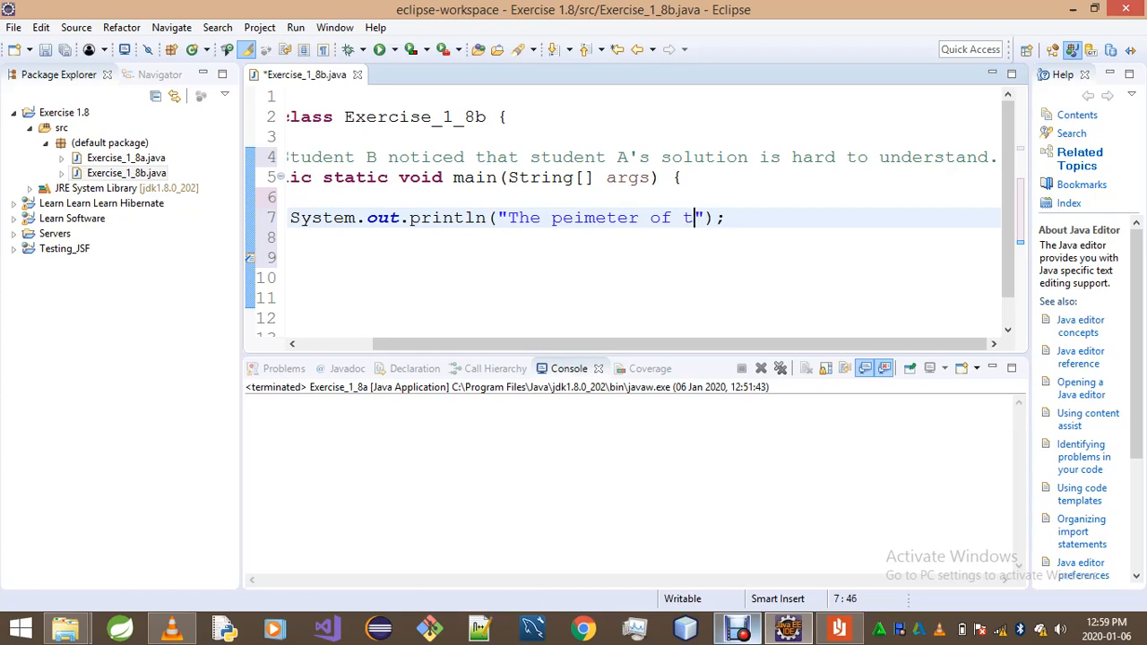
pyautogui.write('a ci')
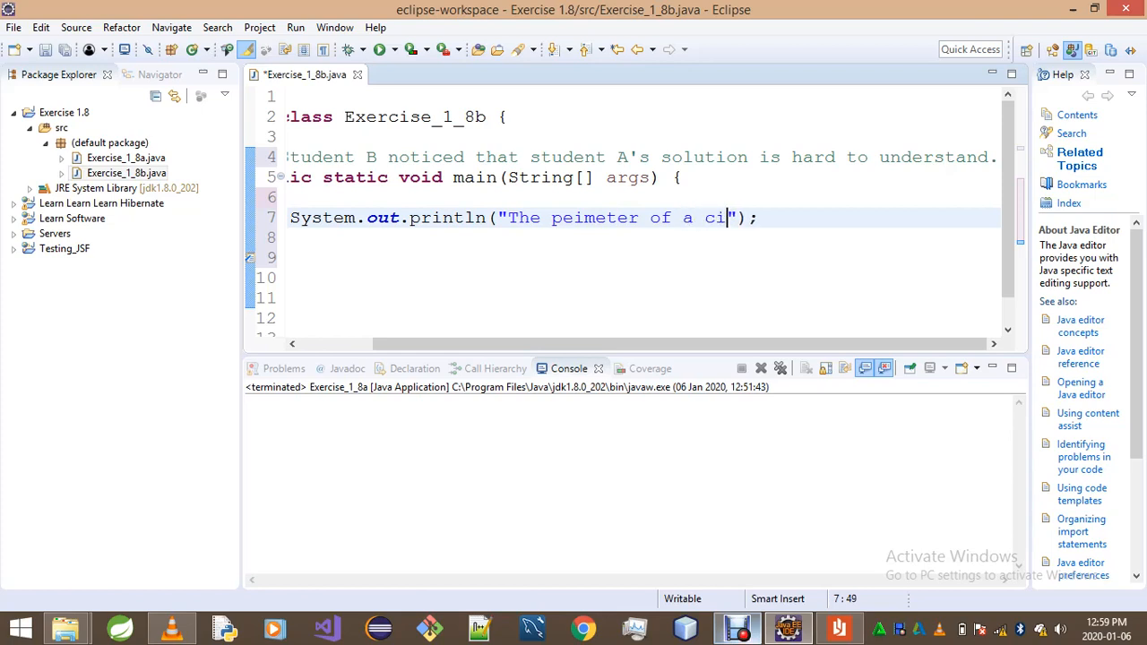
pyautogui.write('rcle')
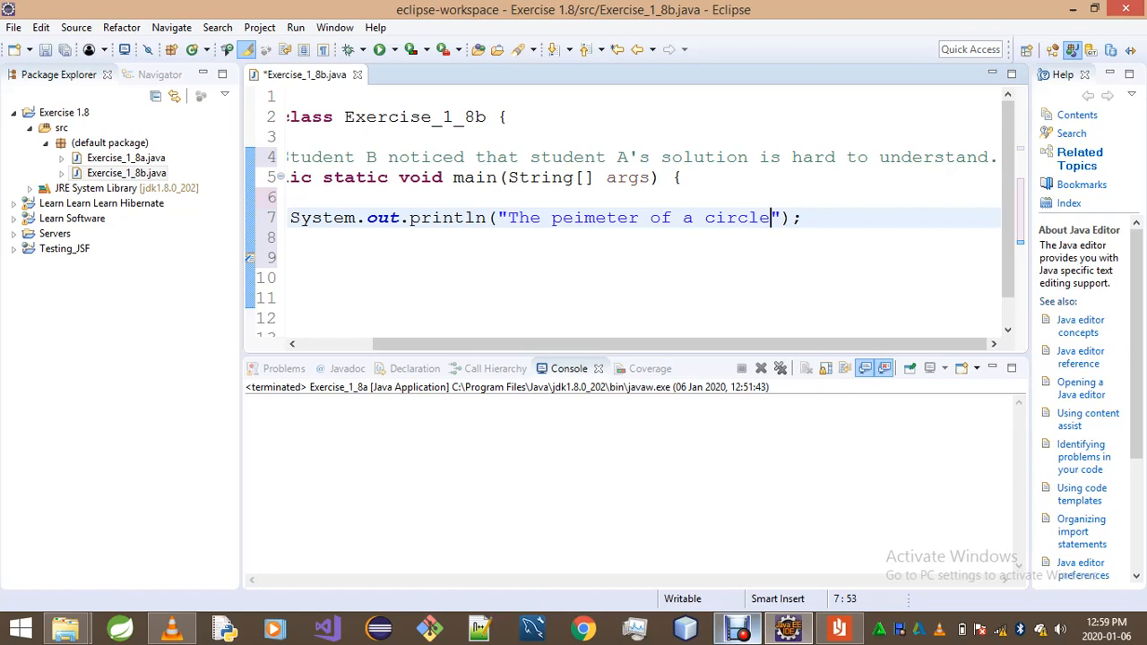
pyautogui.write('swith')
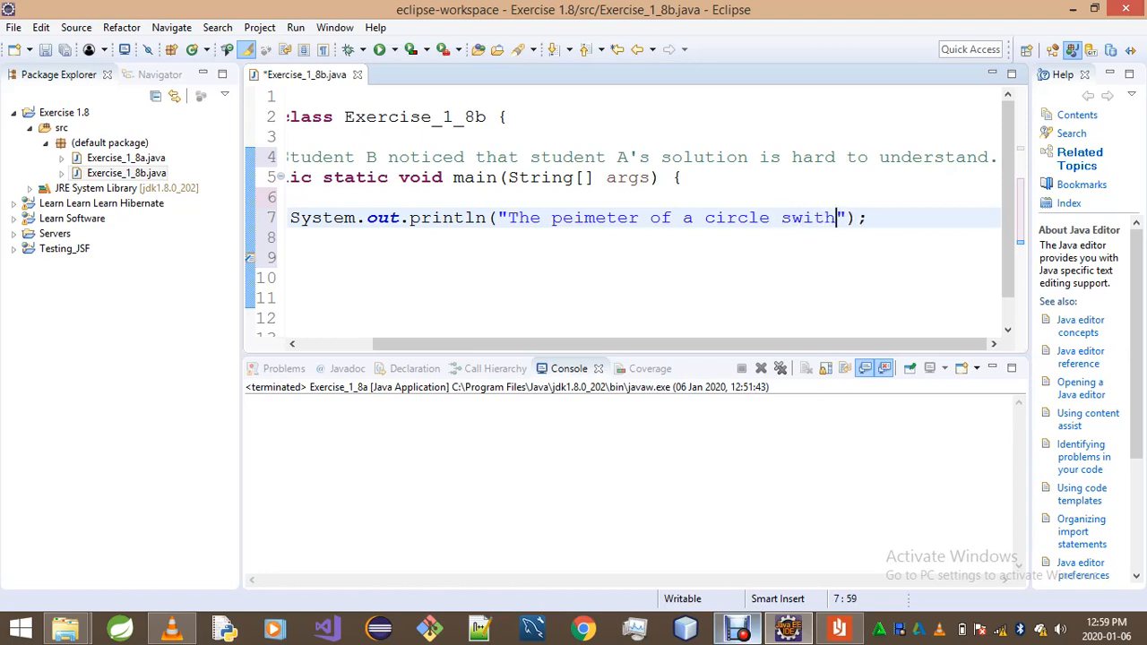
pyautogui.press('BackSpace')
pyautogui.write(' ra')
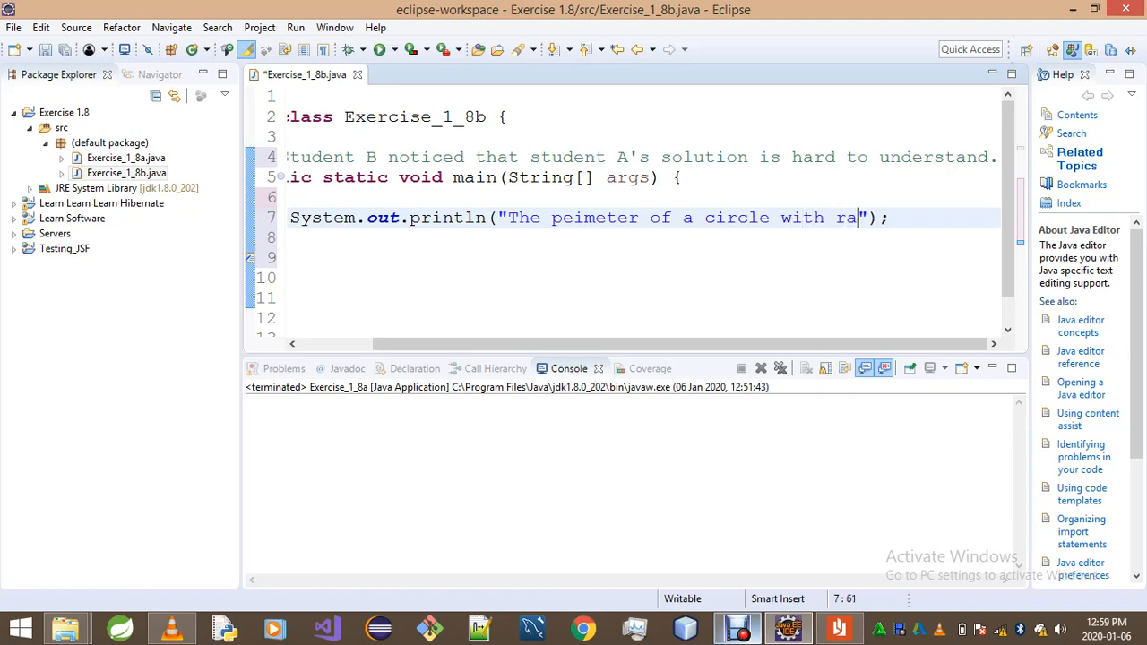
pyautogui.write('dius')
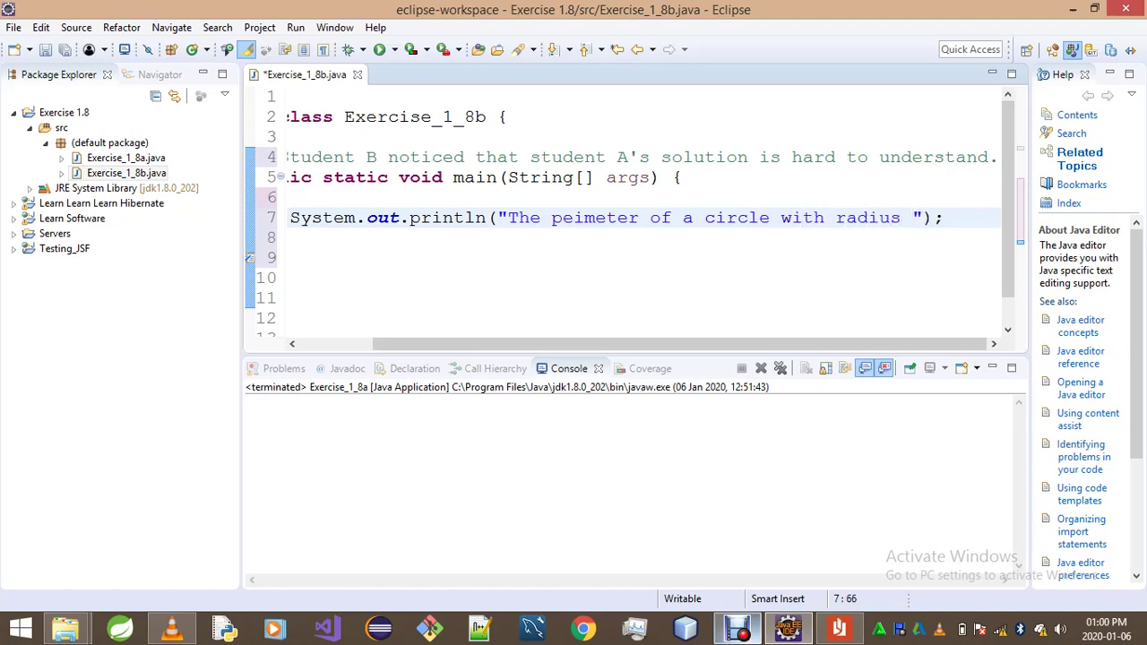
pyautogui.write('5.5')
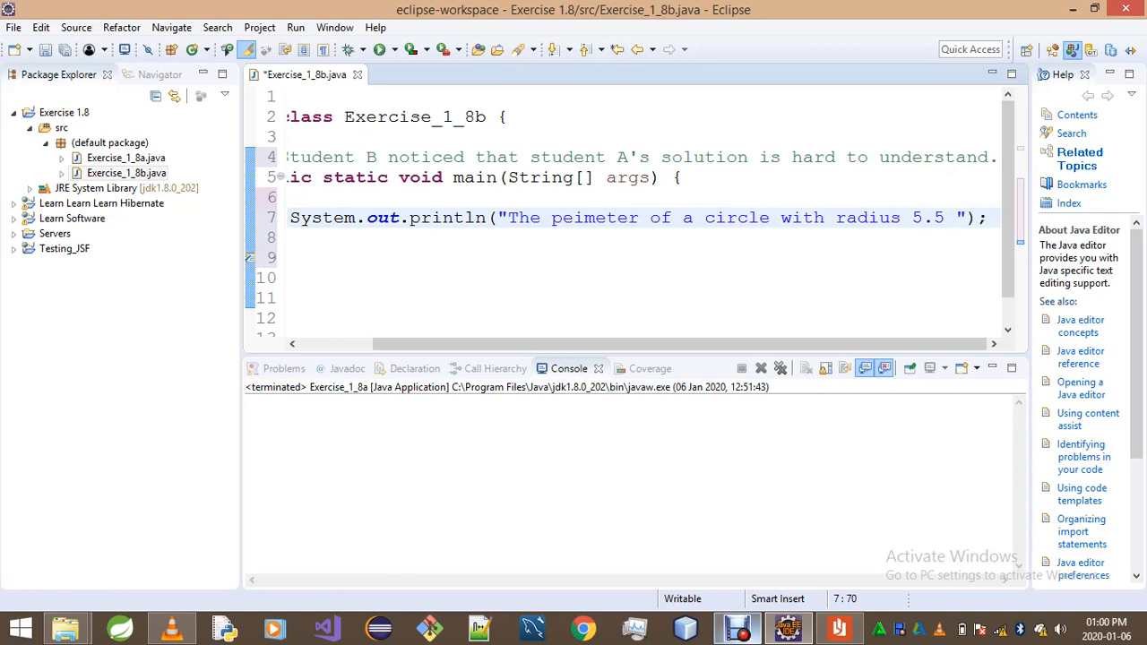
pyautogui.write('is :')
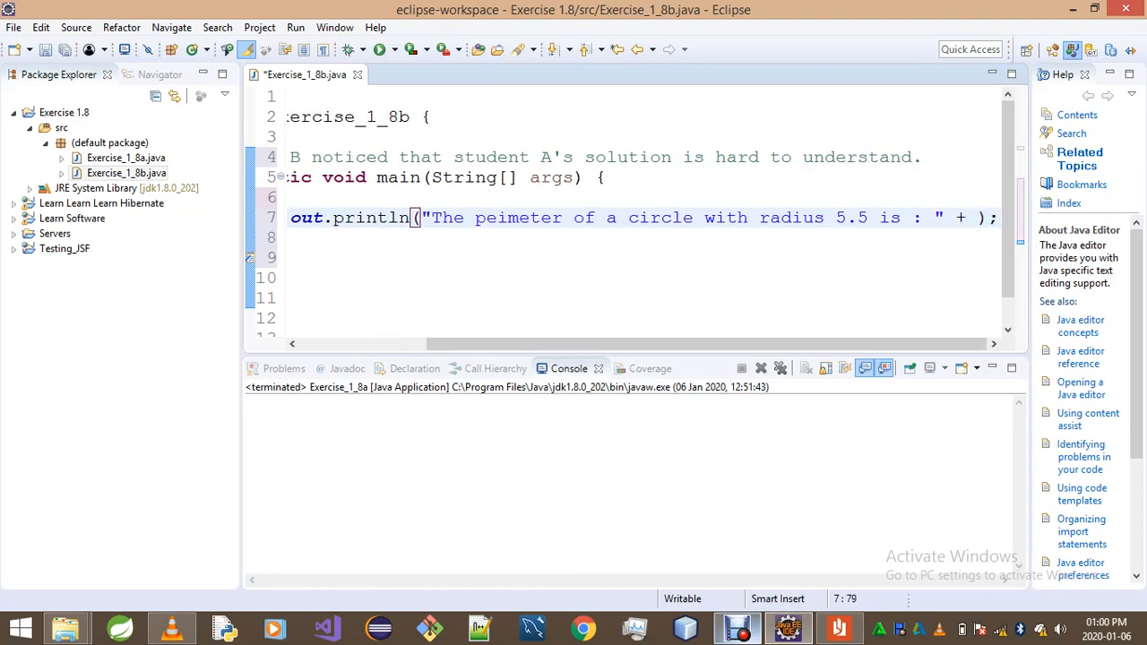
# Append the perimeter expression 2*5.5*Math.PI to the println.
pyautogui.write('2')
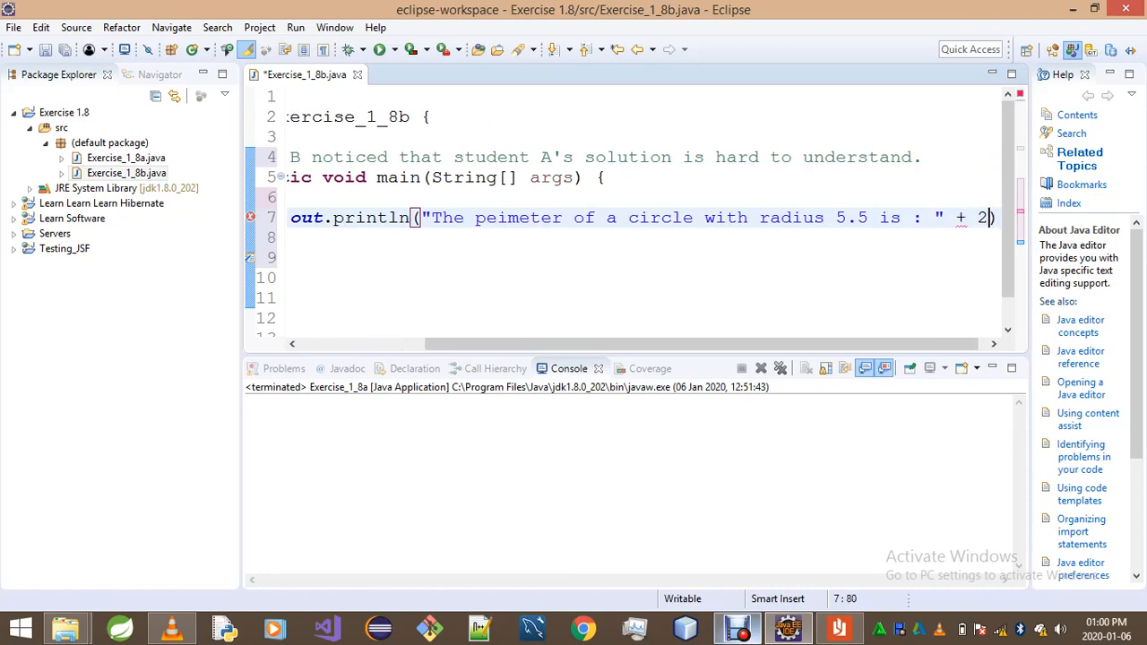
pyautogui.write('*5')
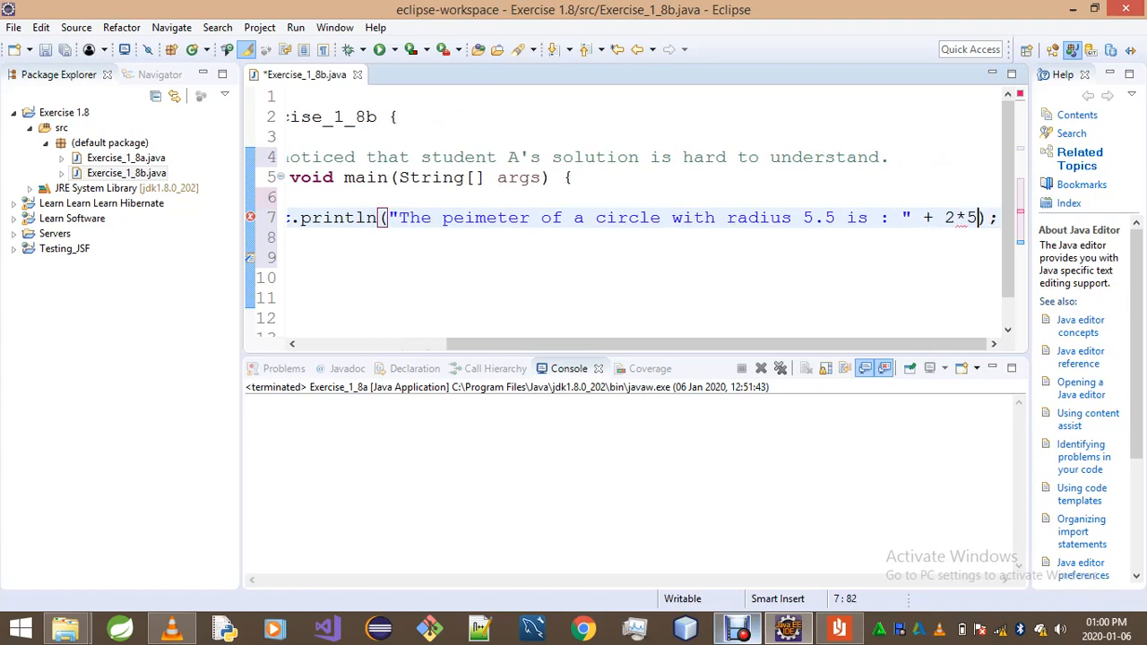
pyautogui.write('.4')
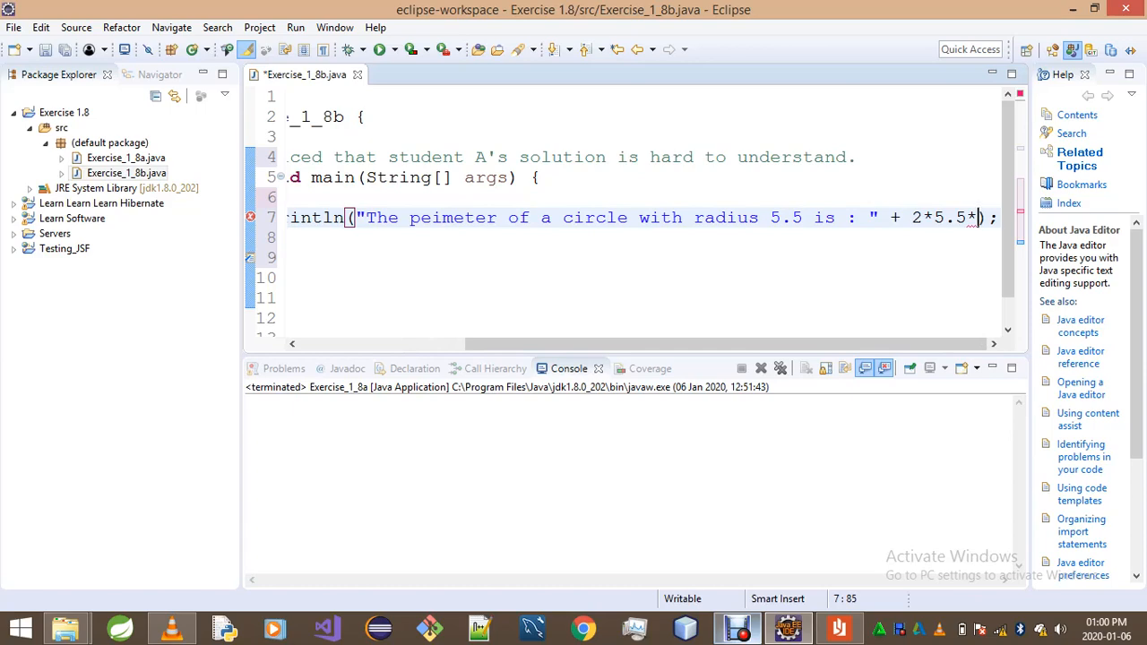
pyautogui.write('Math.')
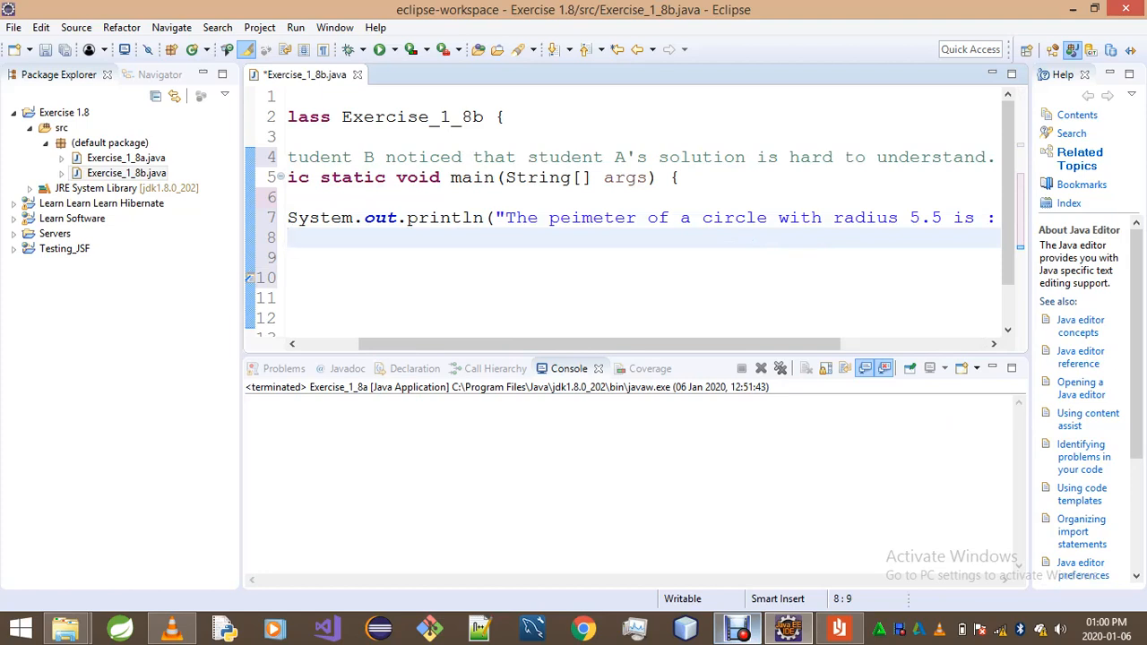
# Type System.out.println labelled "The area of a circle with radius 5.5 is".
pyautogui.write('Sy')
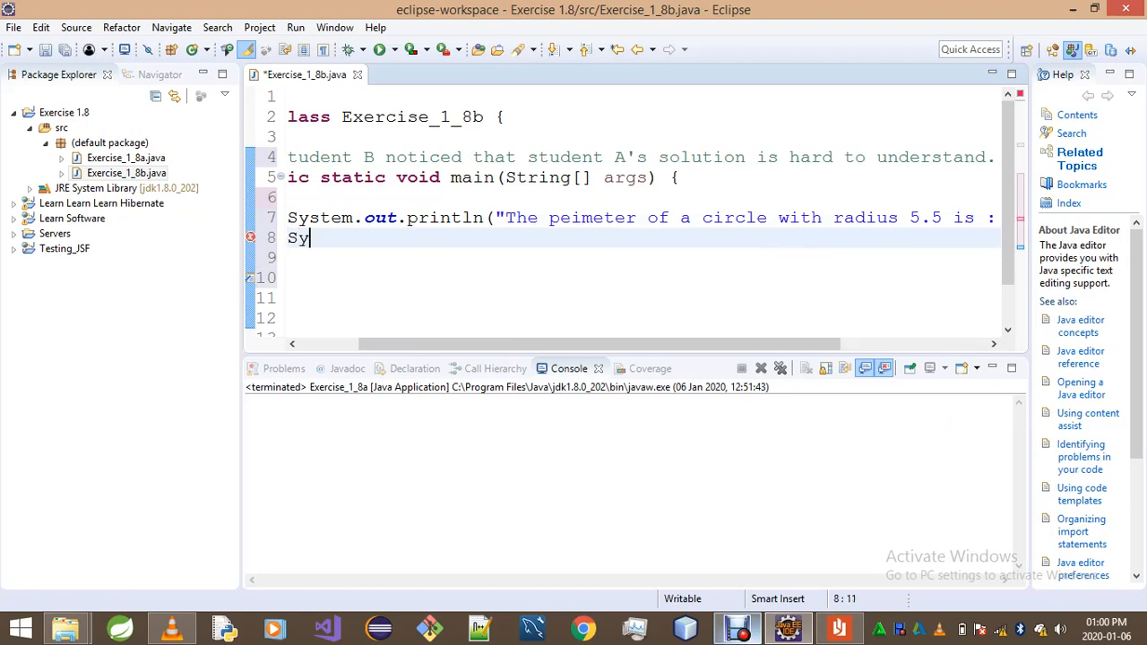
pyautogui.write('stem.out.p')
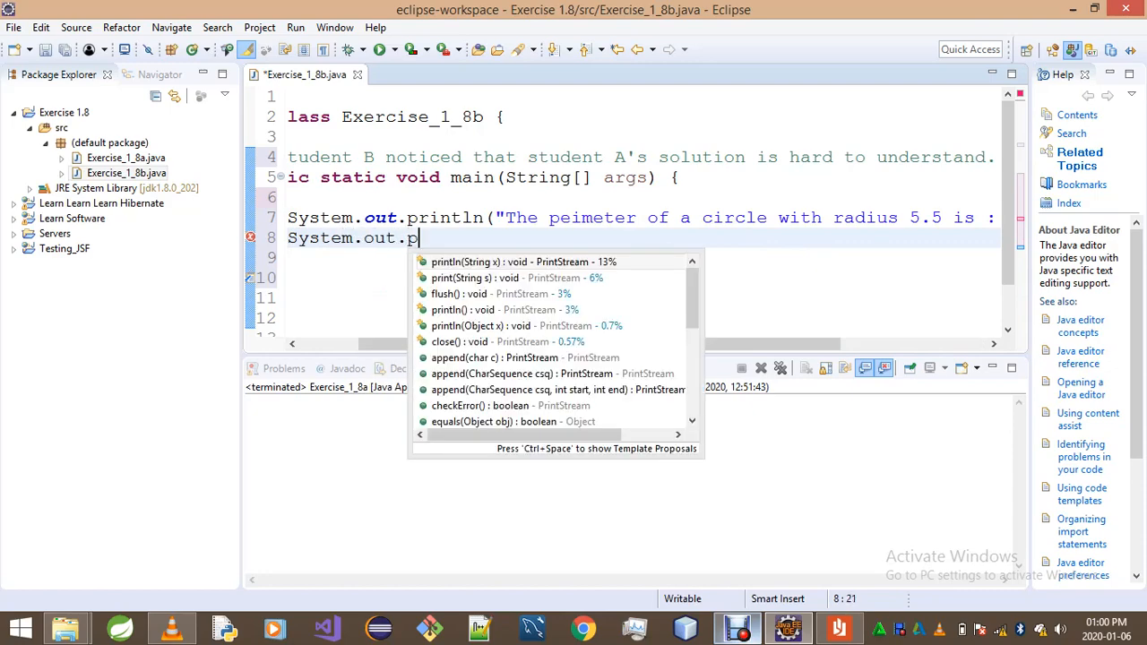
pyautogui.write('rintln("The area of a ");')
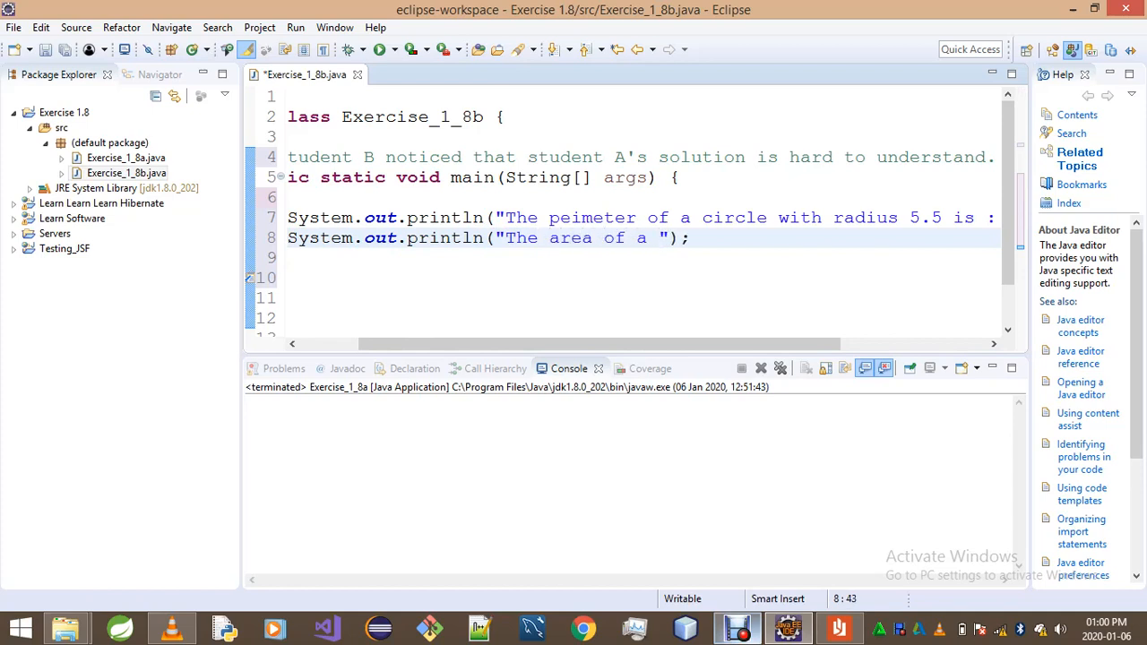
pyautogui.write('circle')
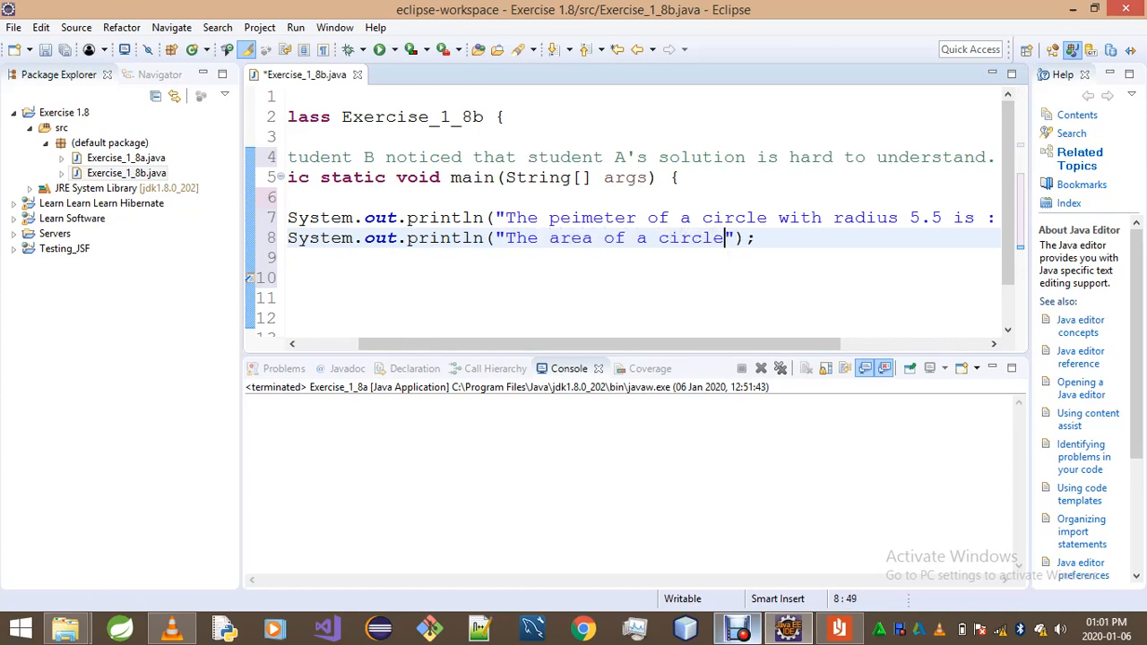
pyautogui.write('with')
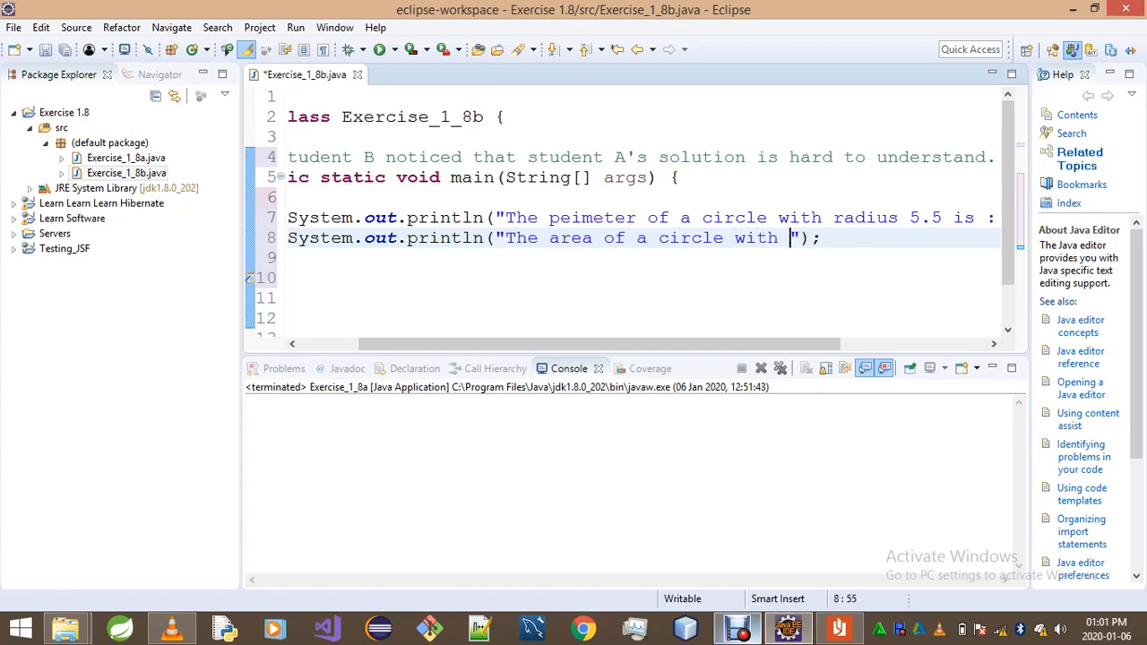
pyautogui.write('radius 5.5')
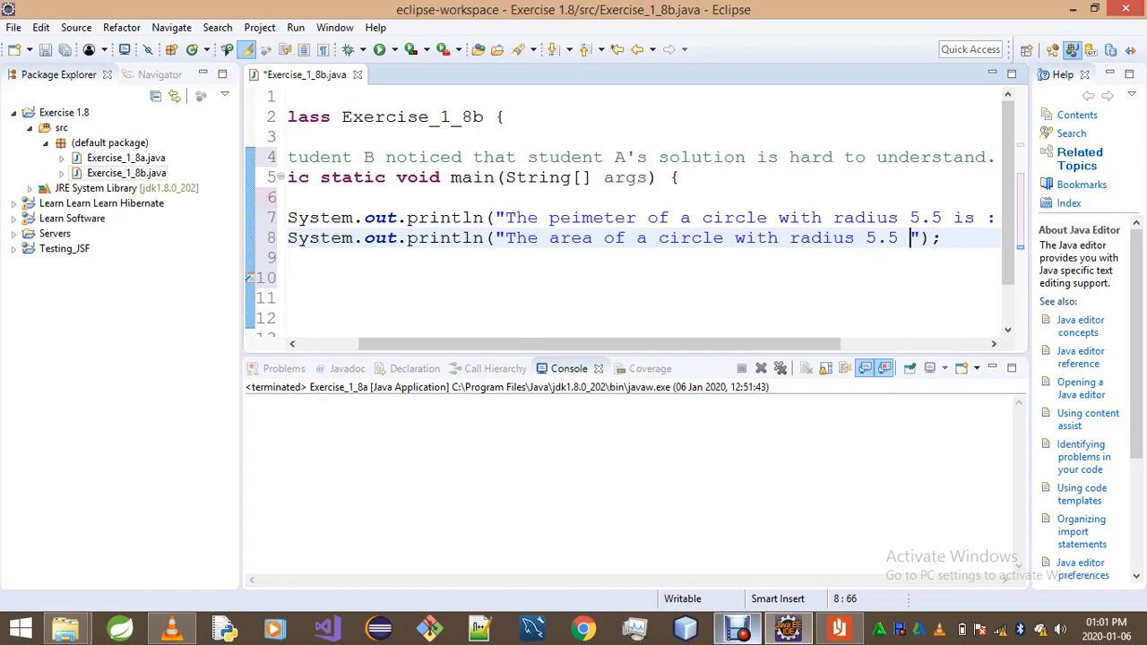
pyautogui.write('is')
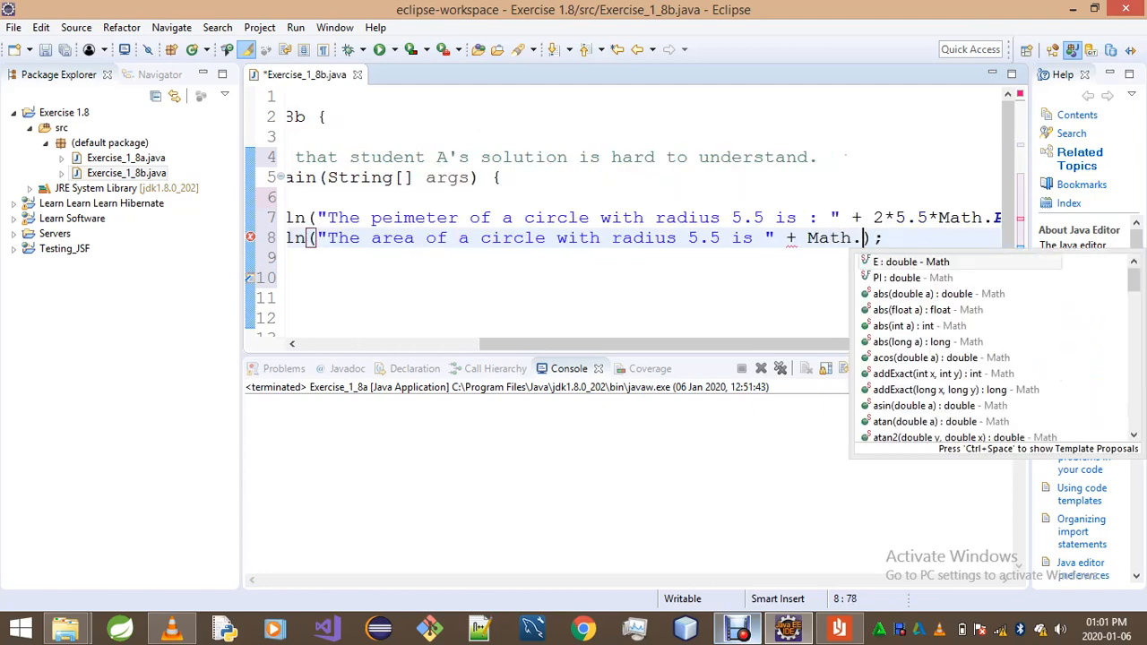
# Make the area expression Math.pow(5.5, 2)*Math.PI.
pyautogui.write('pow(, b')
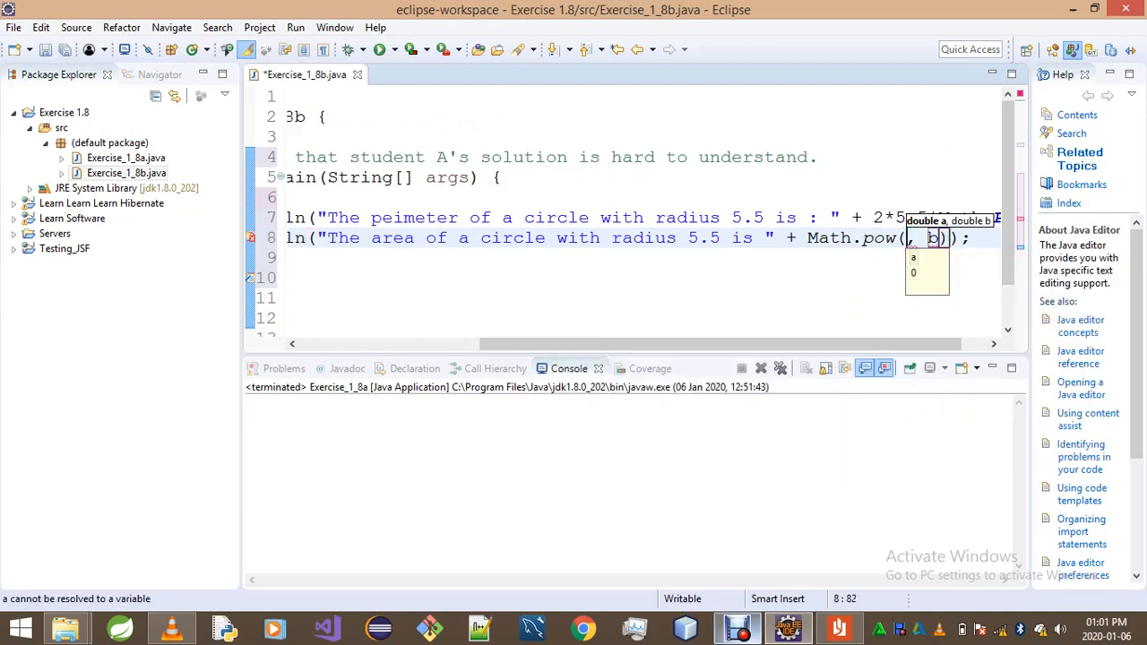
pyautogui.write('5.5')
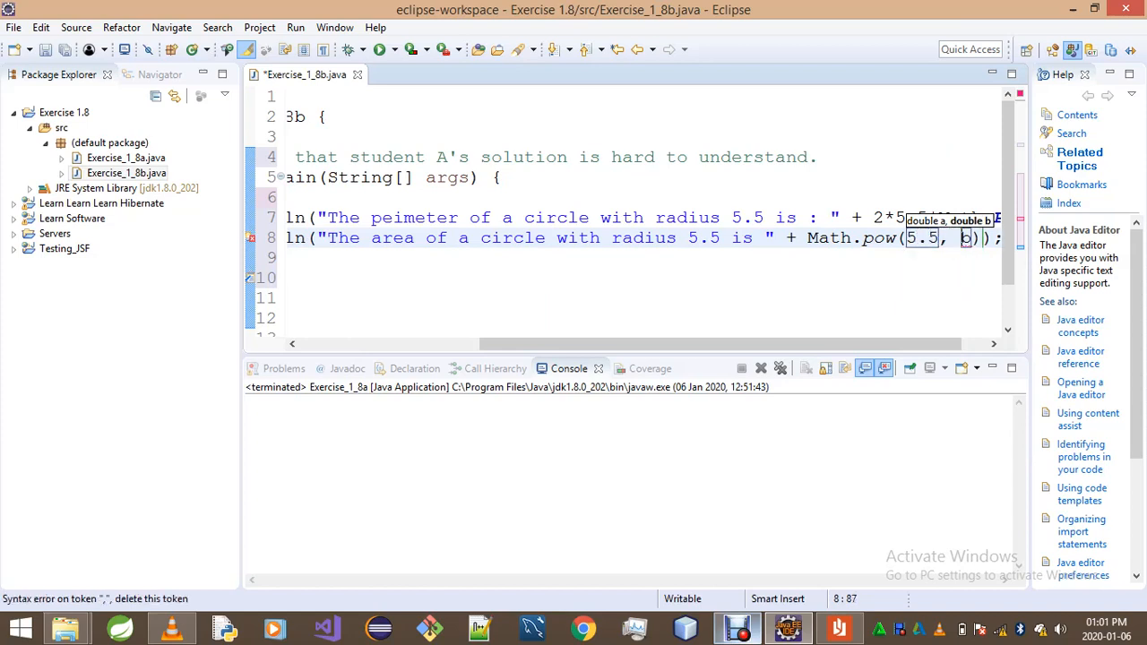
pyautogui.write('2')
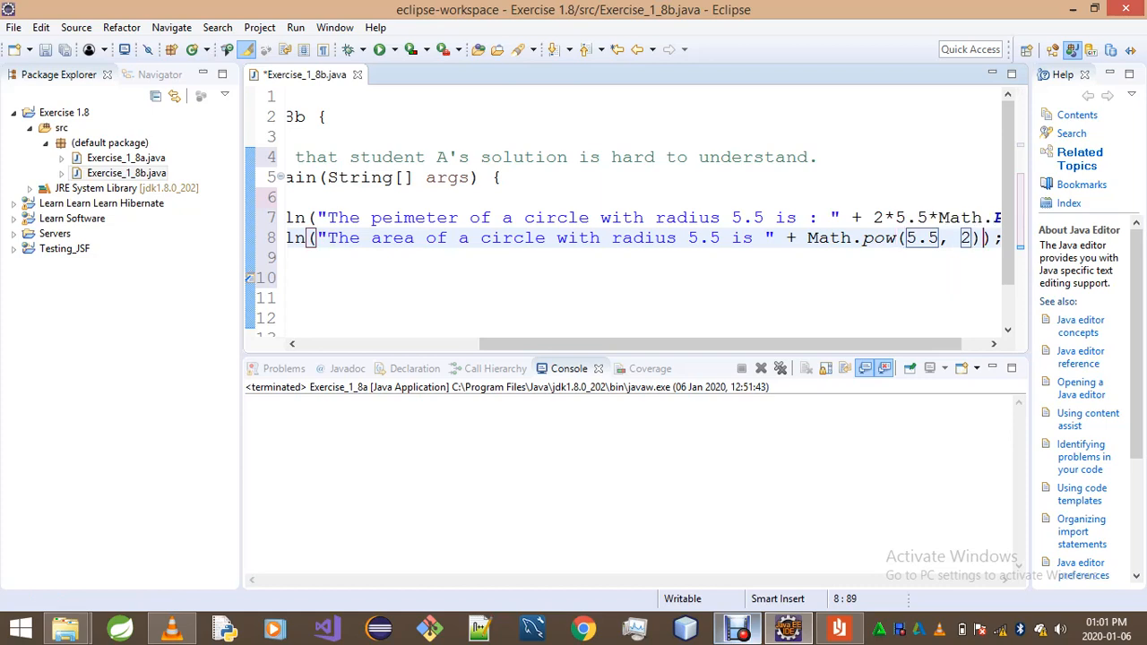
pyautogui.write('*')
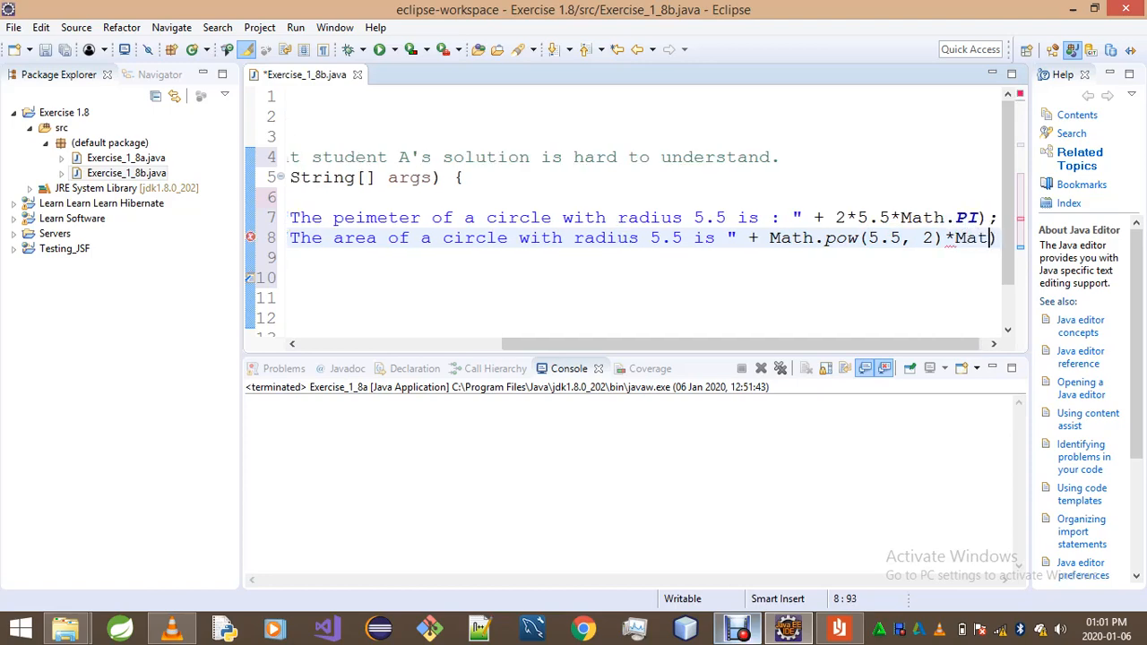
pyautogui.write('.PI')
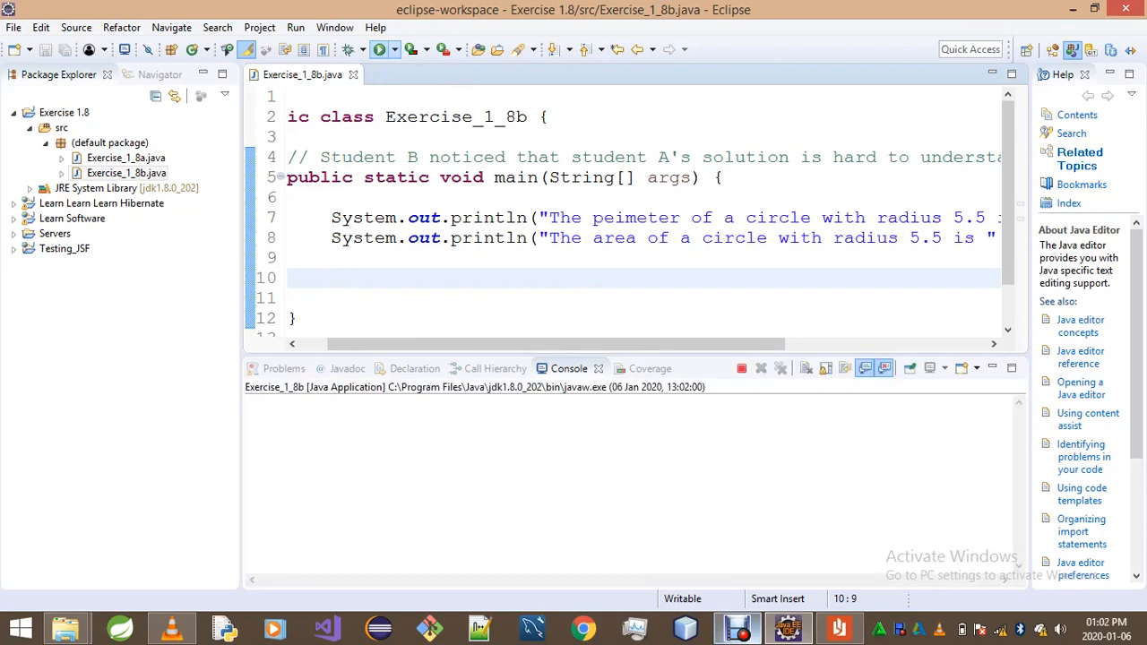
# Run Exercise_1_8b to print perimeter 34.557… and area 95.033…, then save the class.
pyautogui.click(384, 49)
pyautogui.write('}')
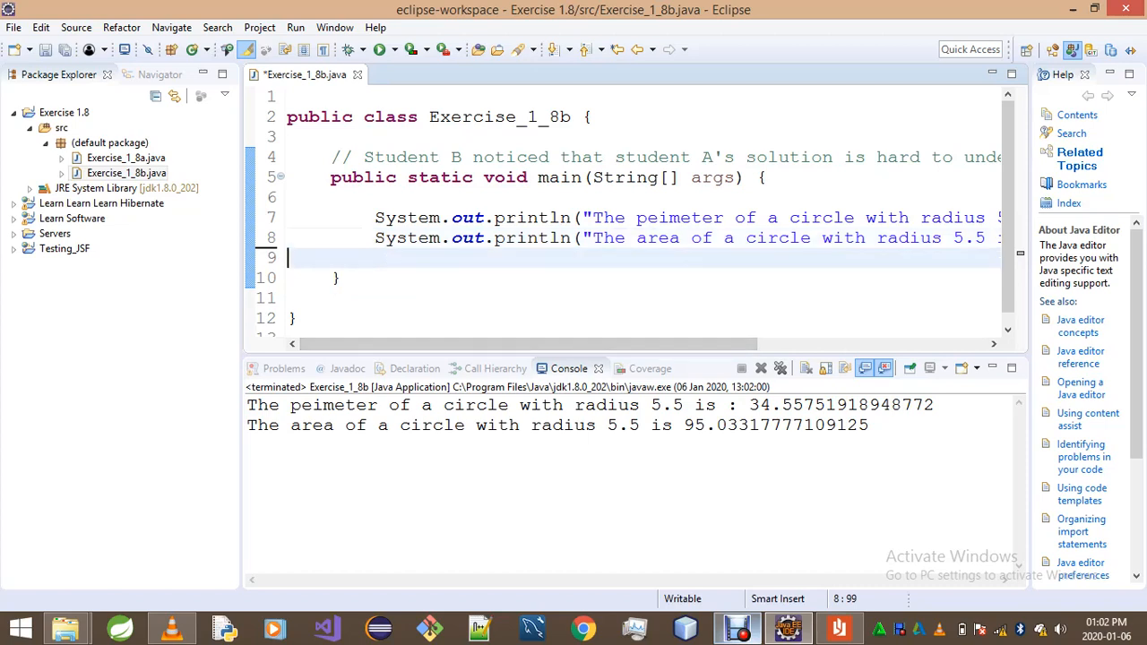
pyautogui.press('Ctrl+s')
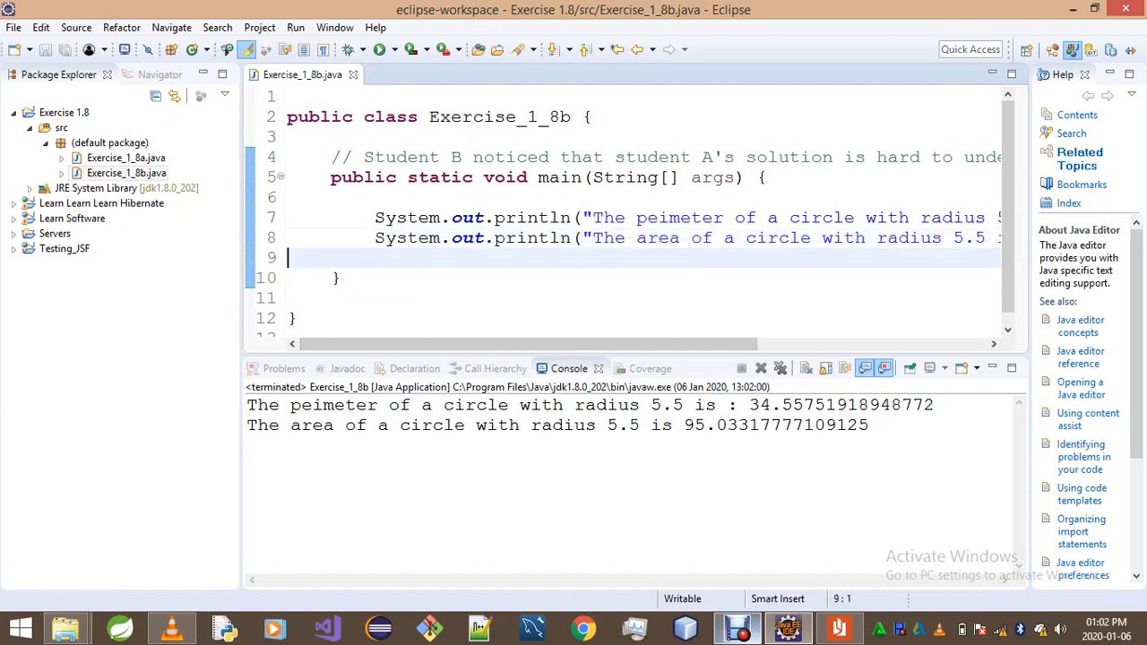
pyautogui.moveTo(353, 74)
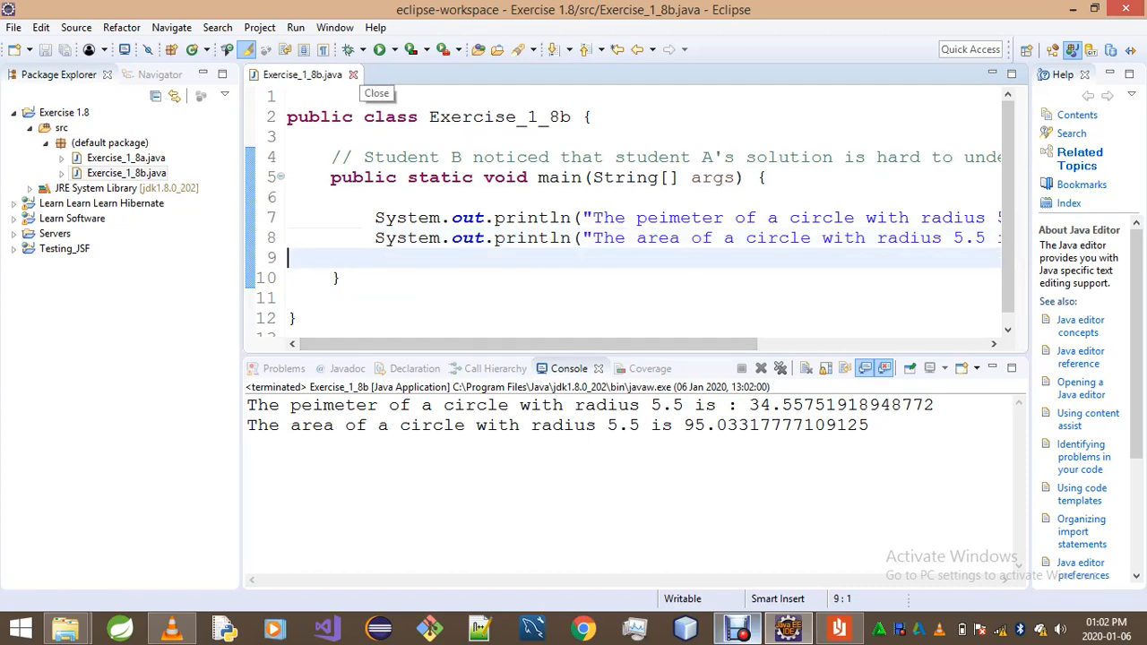